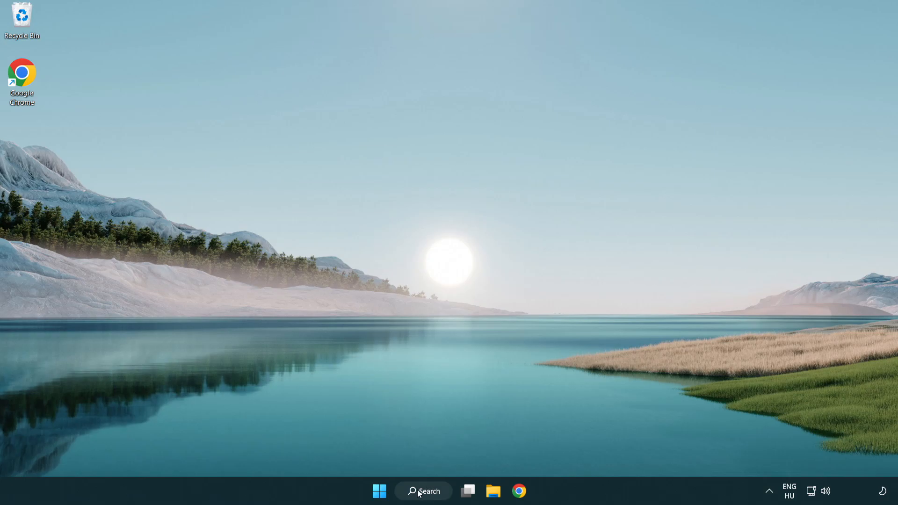
Step: Find and launch Device Manager through Windows Search by searching 'device Manager'
click(423, 491)
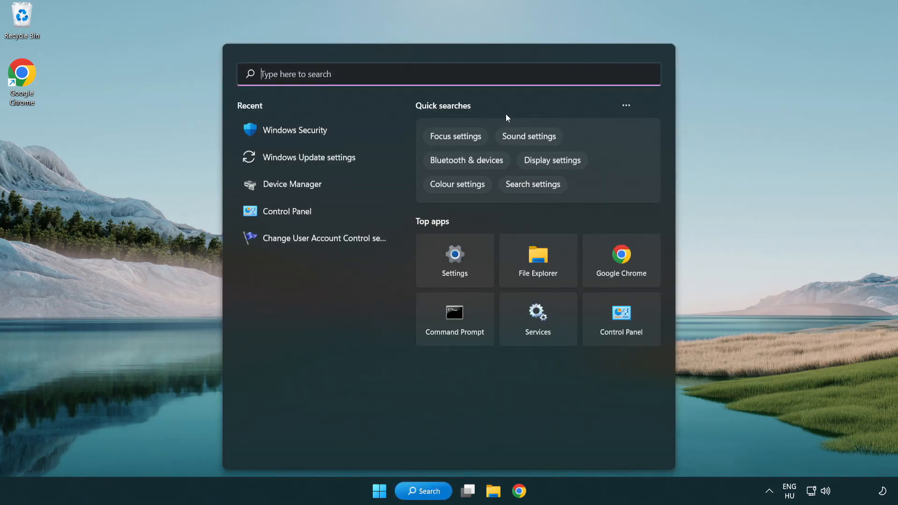
text(device Manager)
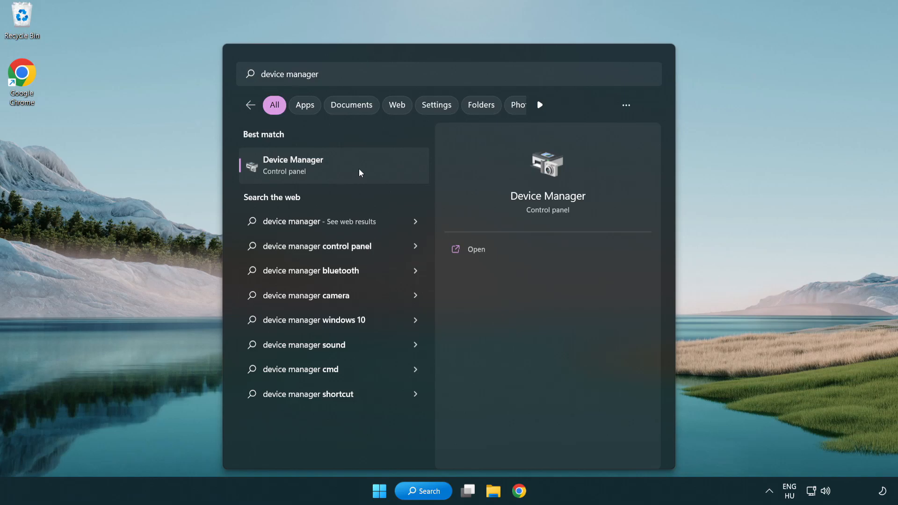
click(293, 165)
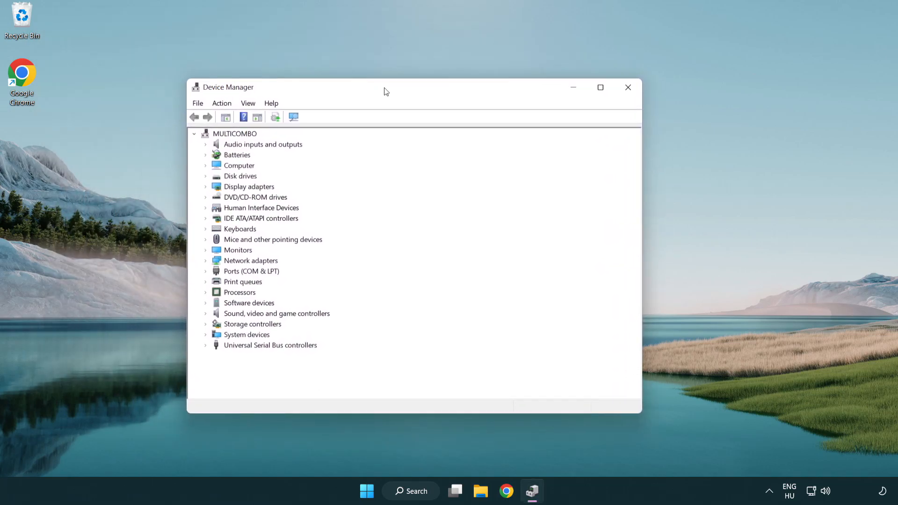
Step: Update the VMware SVGA 3D display adapter driver via automatic search, then close Device Manager
click(249, 186)
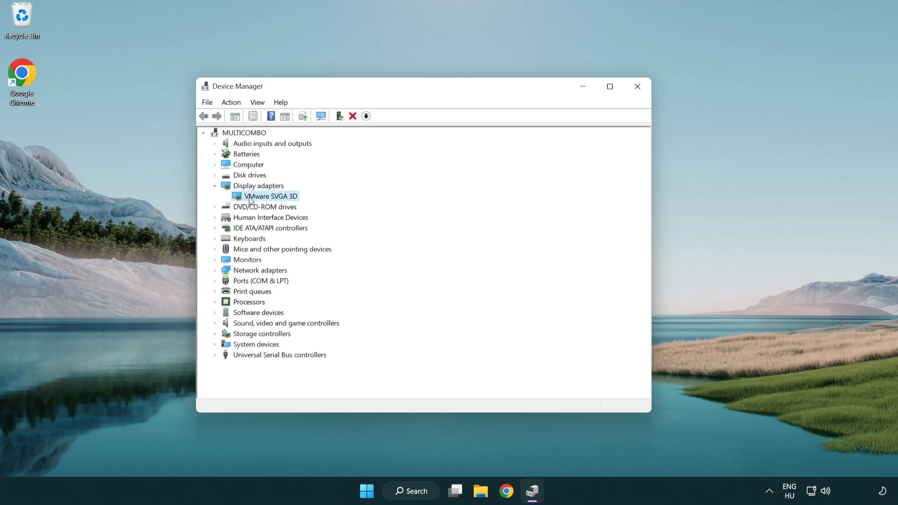
right_click(270, 195)
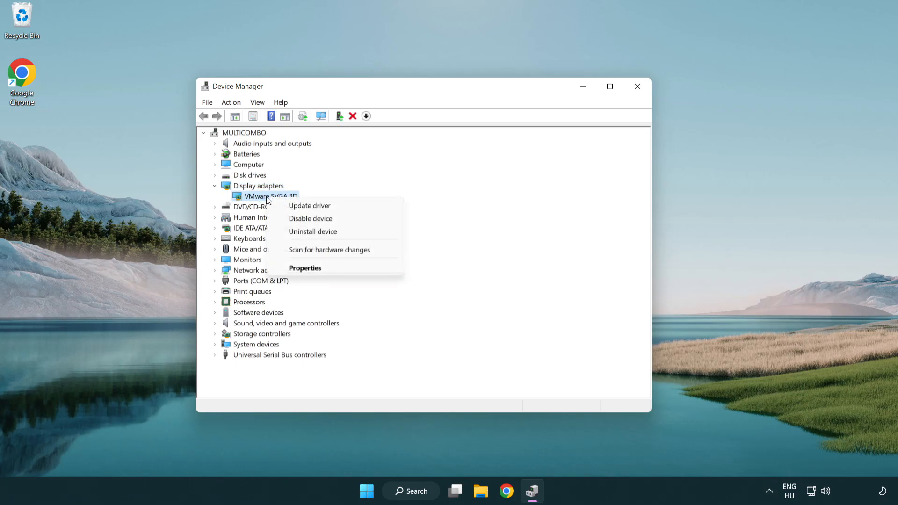
mouse_move(336, 206)
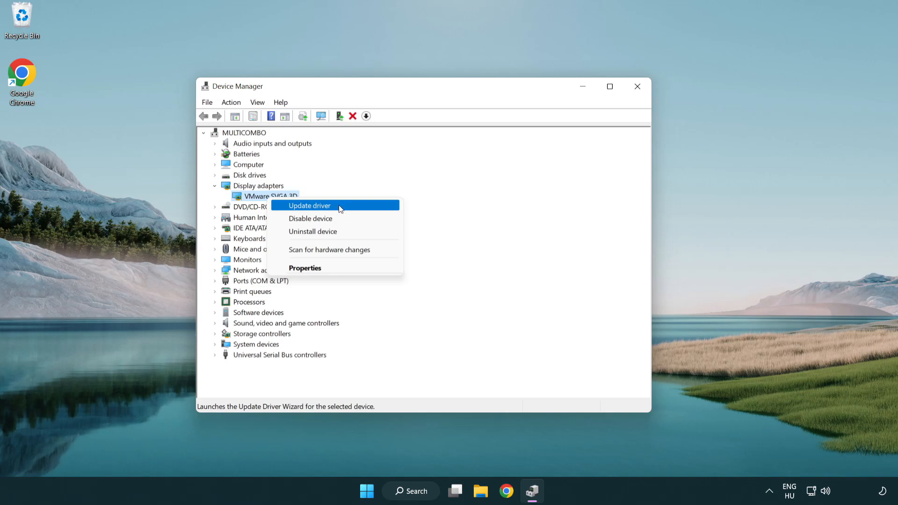
click(309, 206)
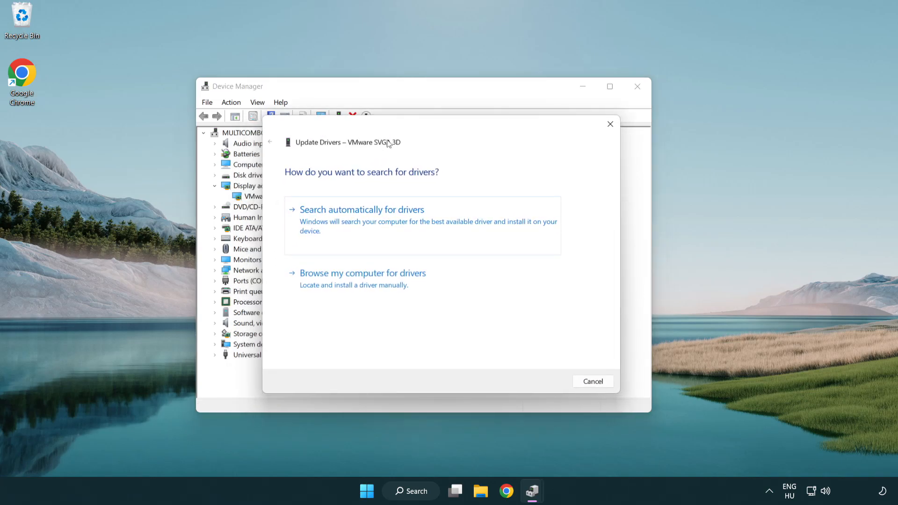
mouse_move(419, 220)
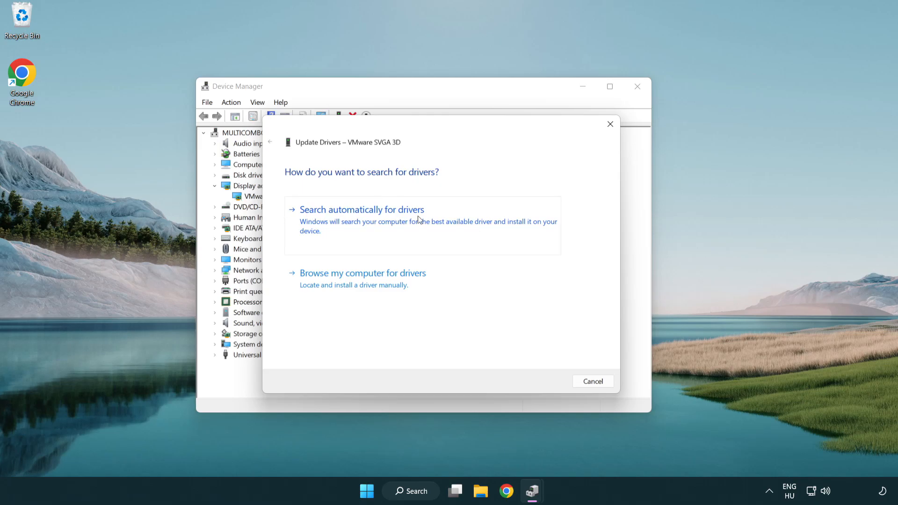
mouse_move(395, 222)
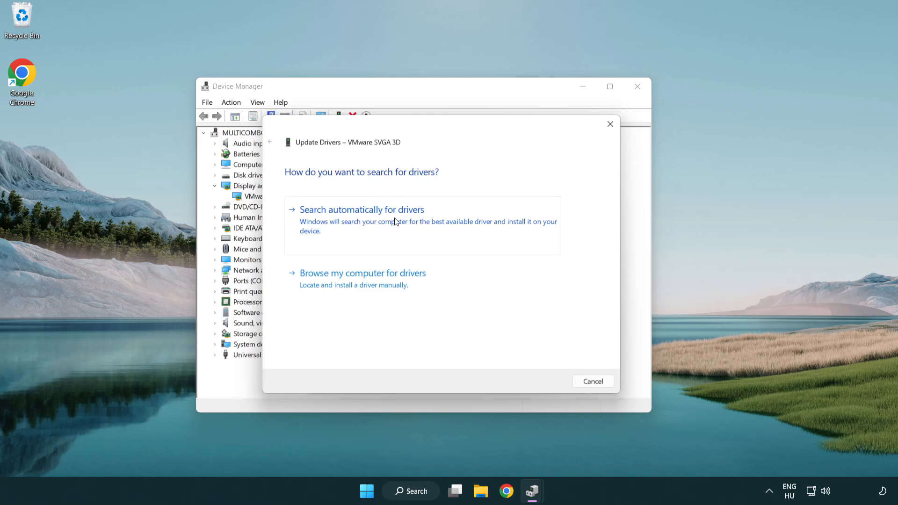
click(361, 209)
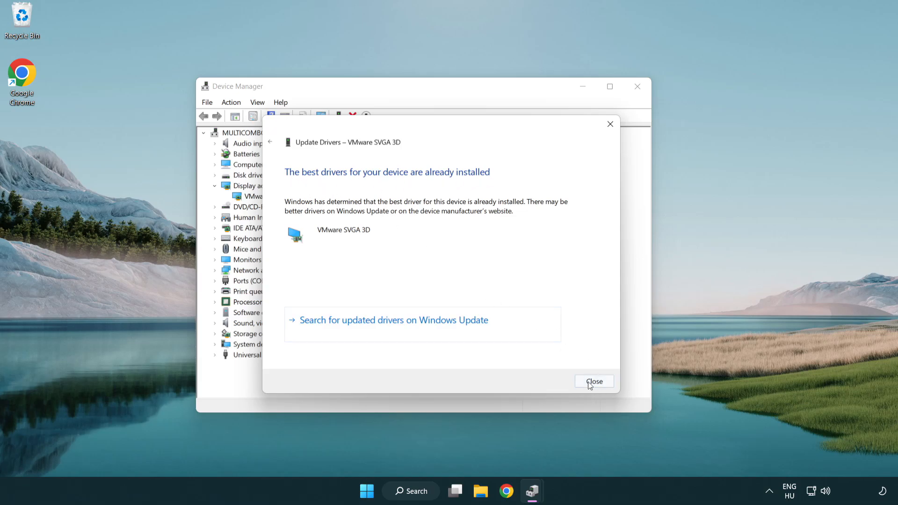
click(594, 382)
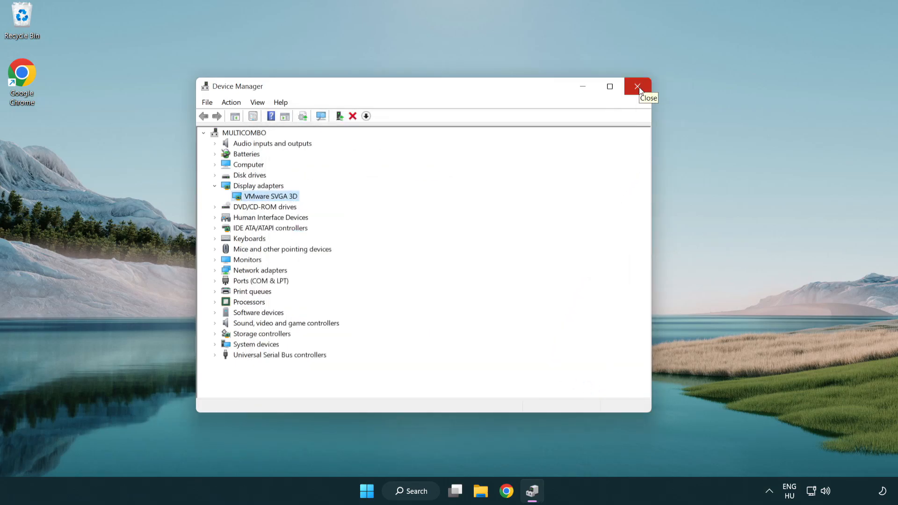
click(637, 86)
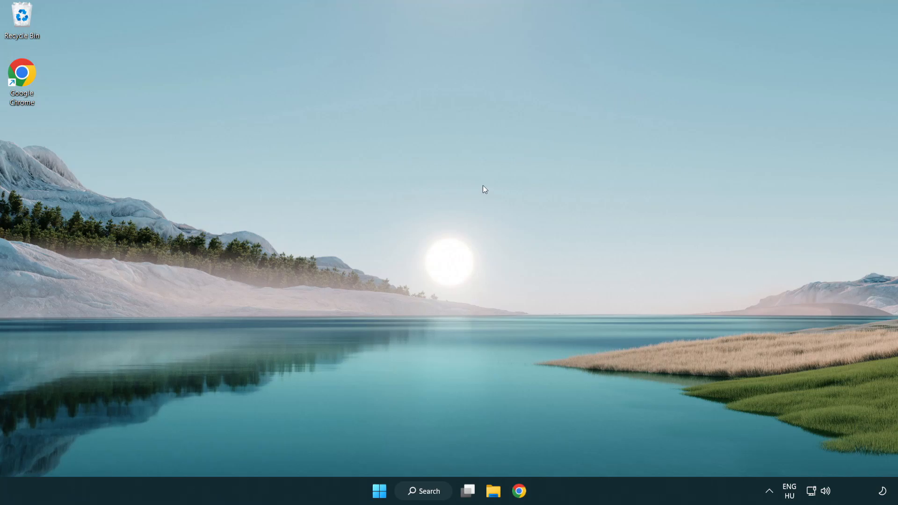
Step: Run a Windows Update check from Settings, confirm the PC is up to date, and close Settings
click(423, 492)
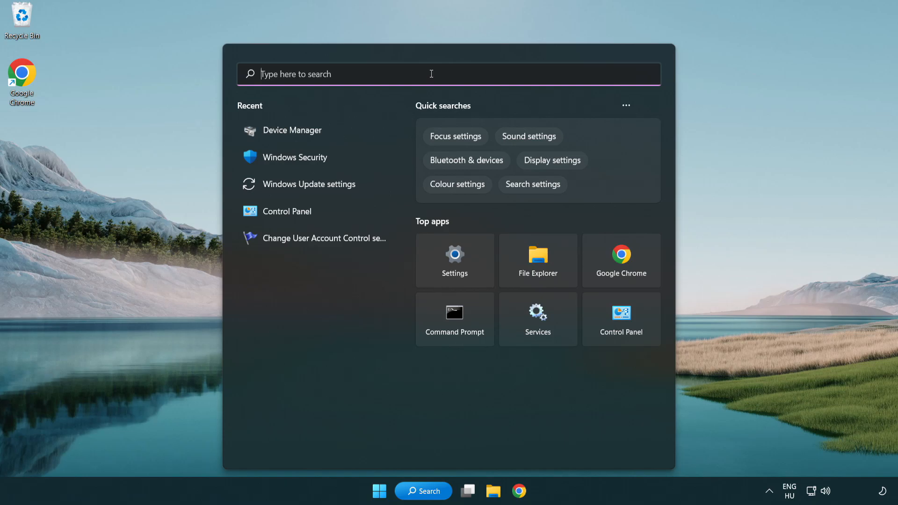
text(update)
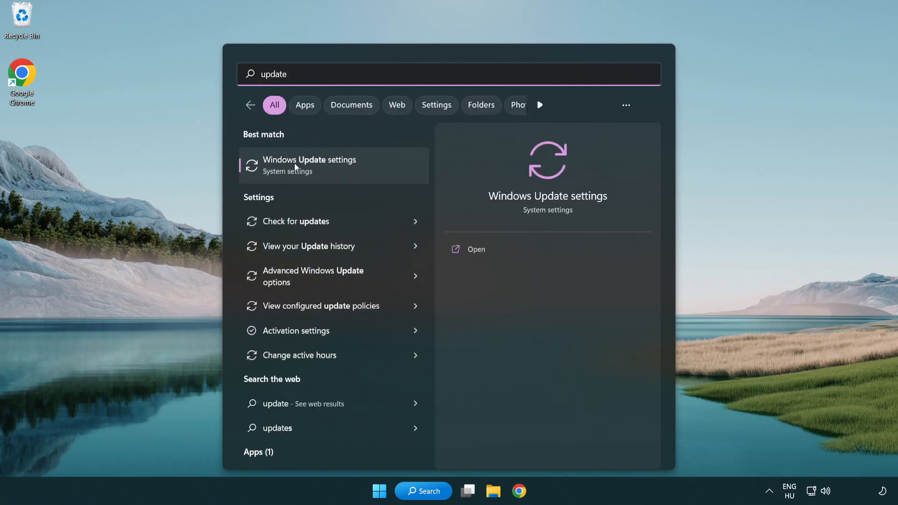
click(310, 165)
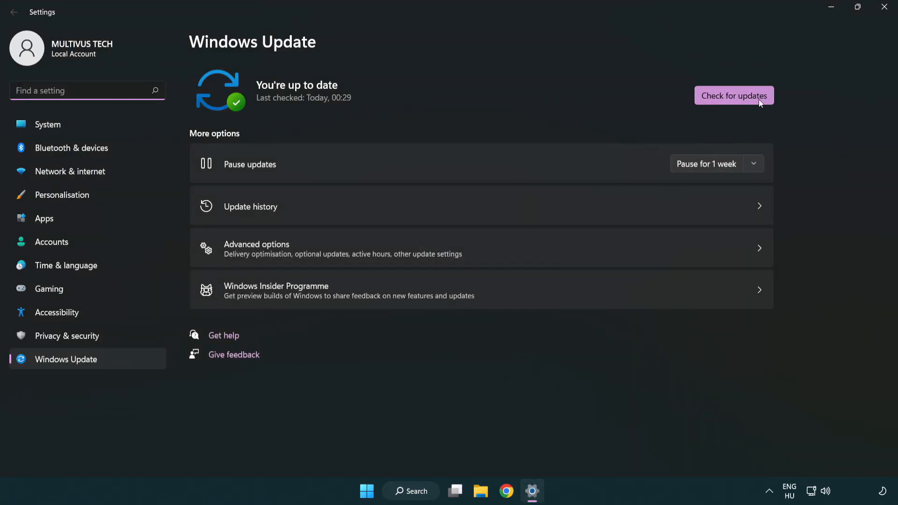
click(734, 95)
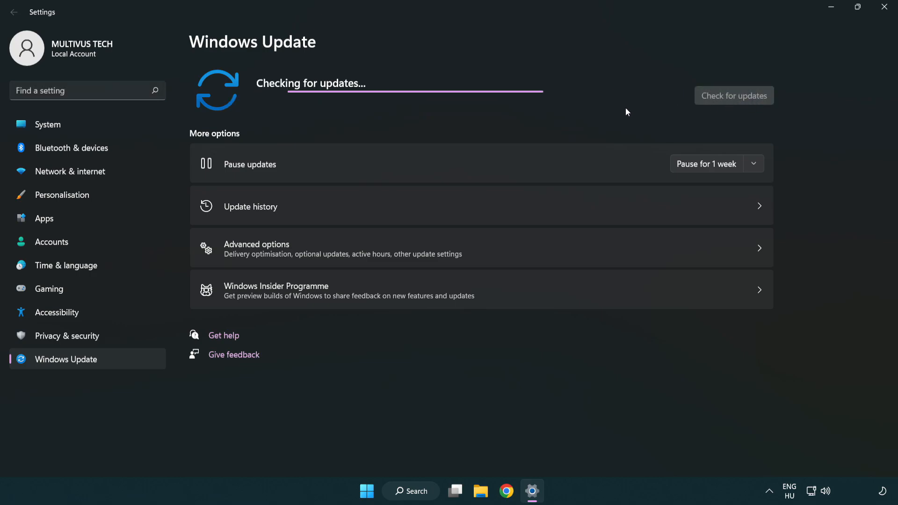
mouse_move(484, 119)
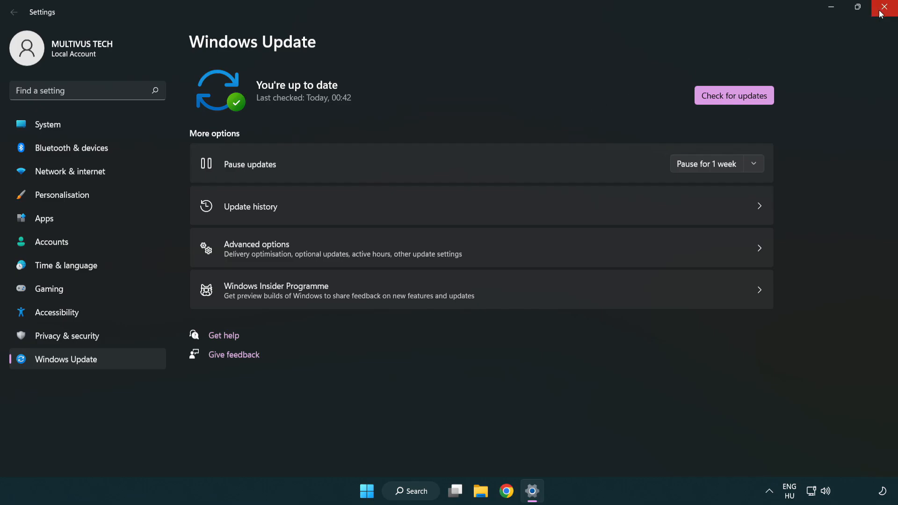
click(887, 6)
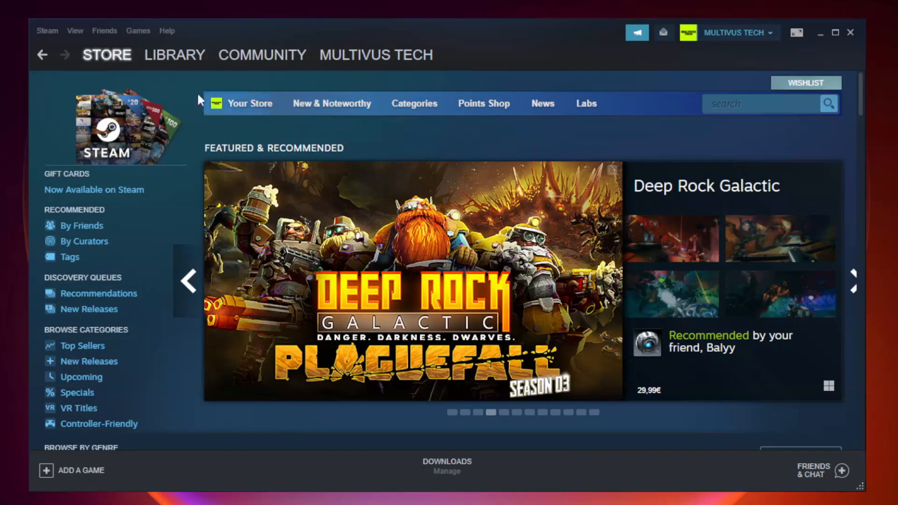
Step: Show the Steam Library home and bring up options for YOUR NOT WORKING GAME
click(174, 55)
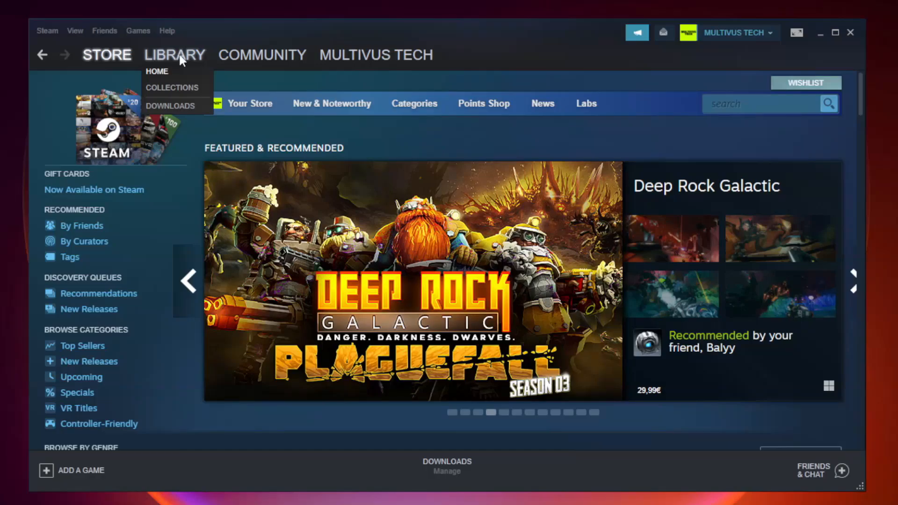
click(157, 71)
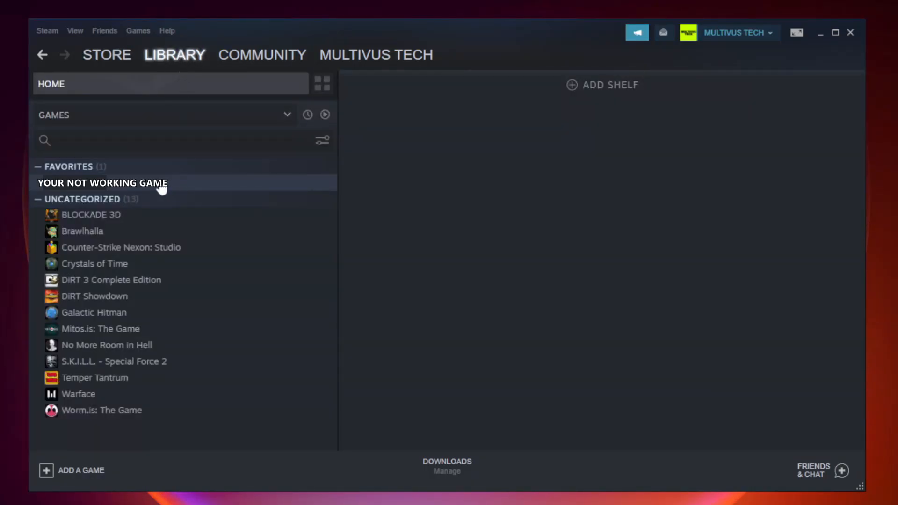
mouse_move(196, 188)
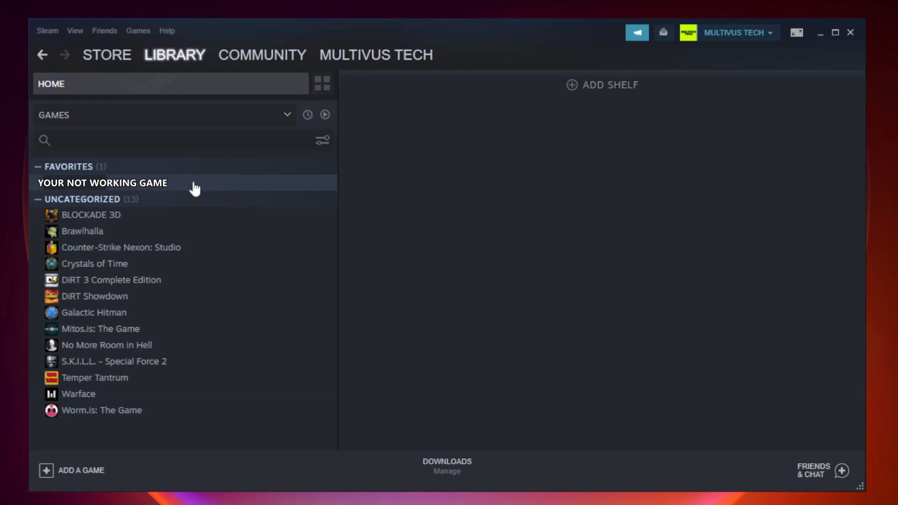
right_click(102, 183)
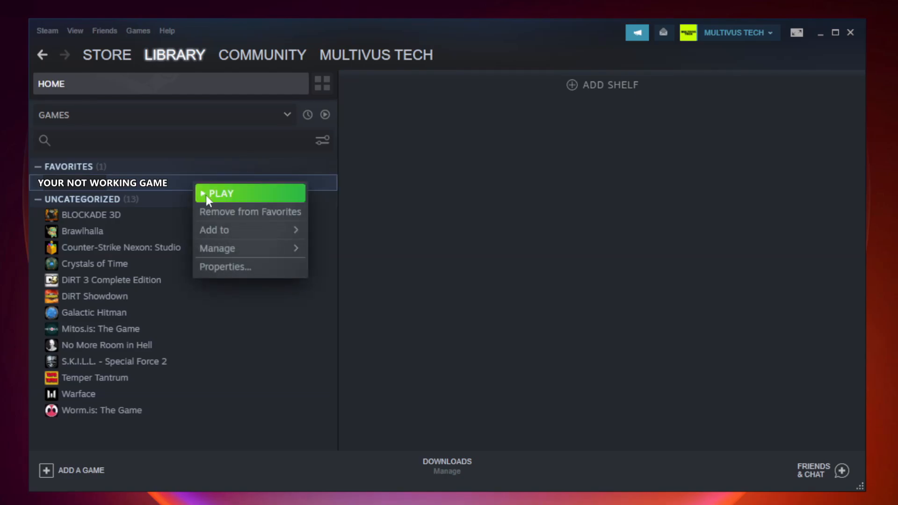
mouse_move(247, 266)
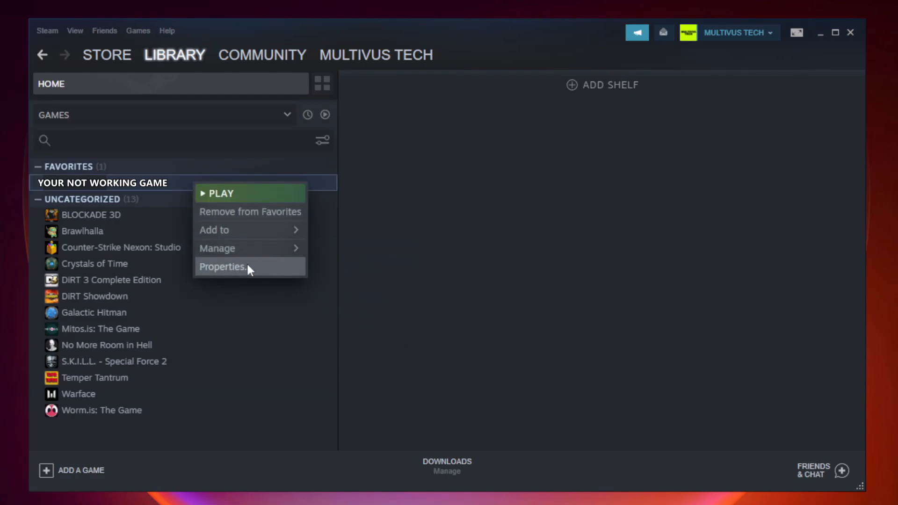
Step: Verify the integrity of the game's files from its Properties > Local Files page
click(223, 267)
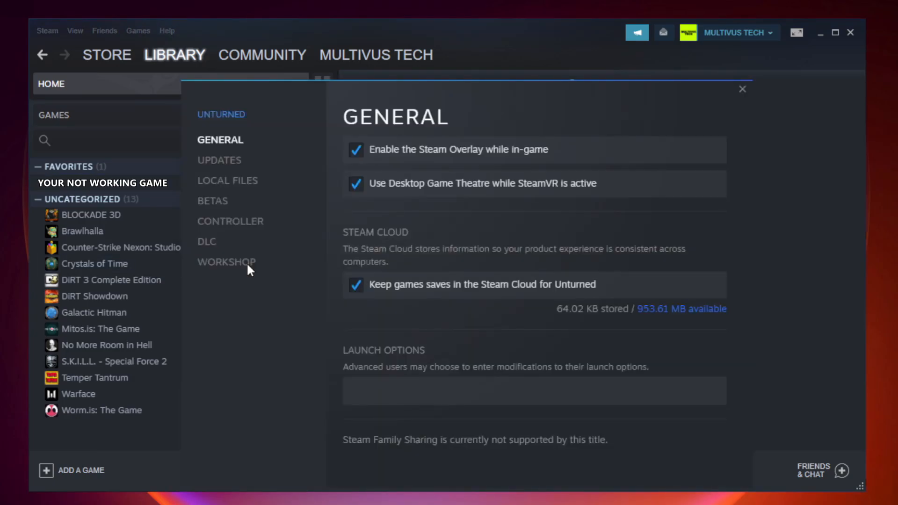
mouse_move(258, 277)
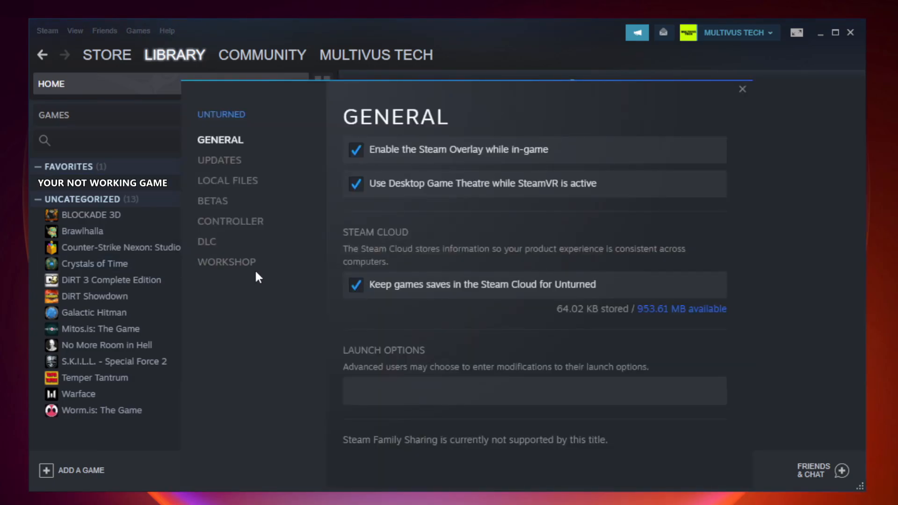
mouse_move(239, 195)
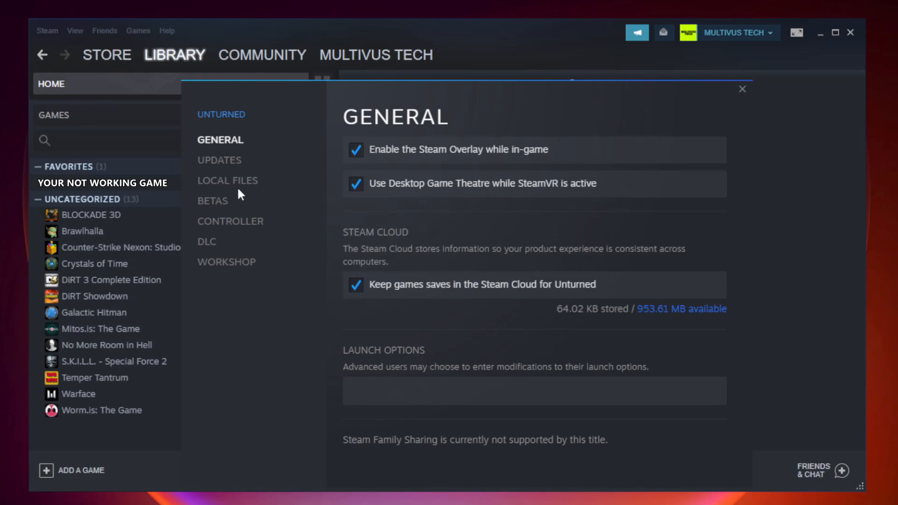
mouse_move(227, 181)
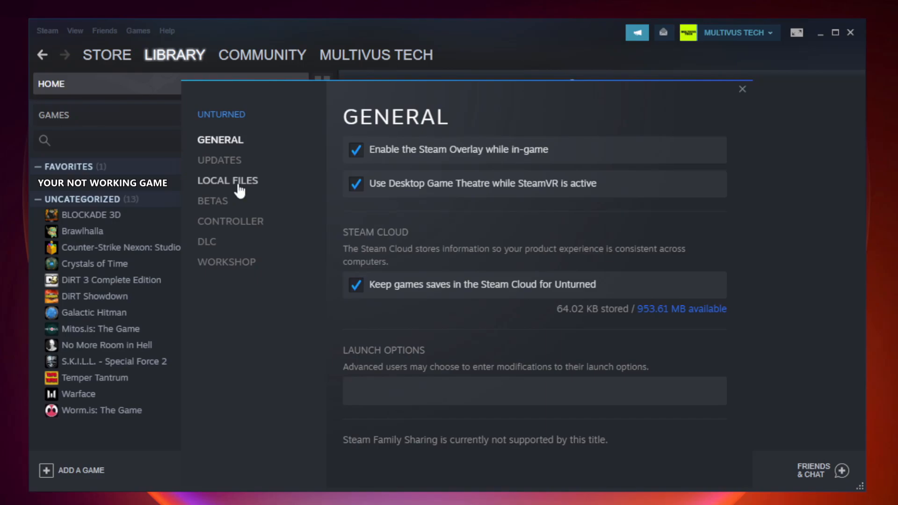
click(228, 181)
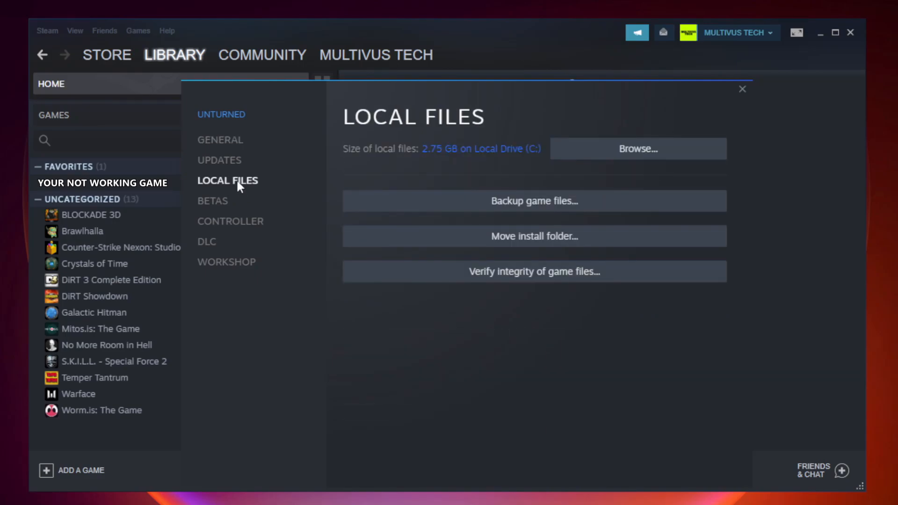
mouse_move(535, 272)
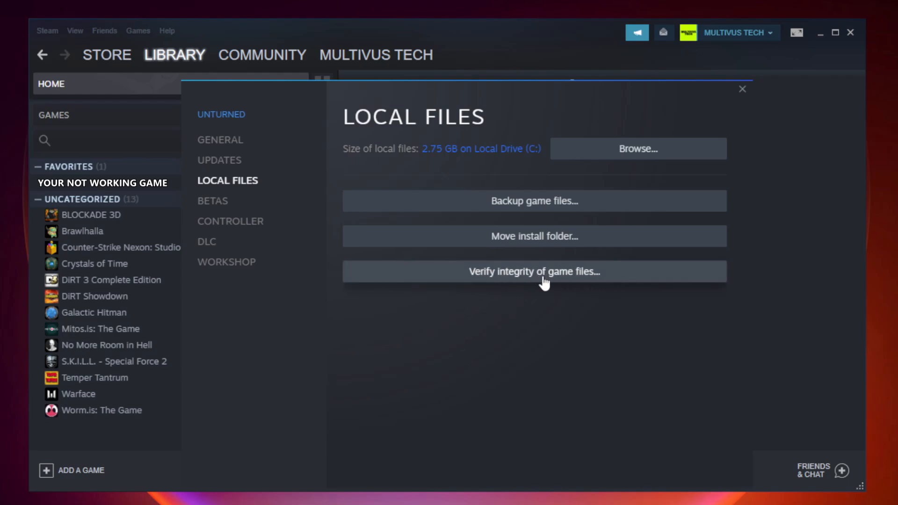
click(534, 272)
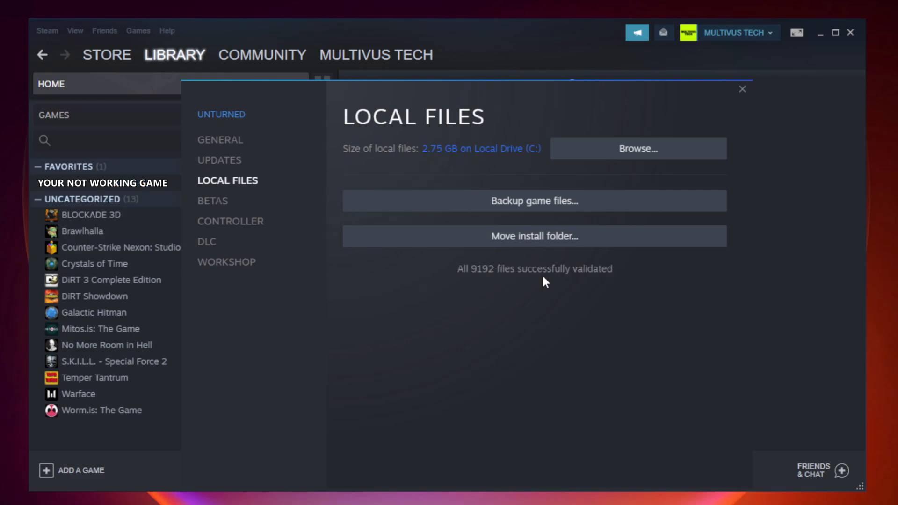
mouse_move(464, 287)
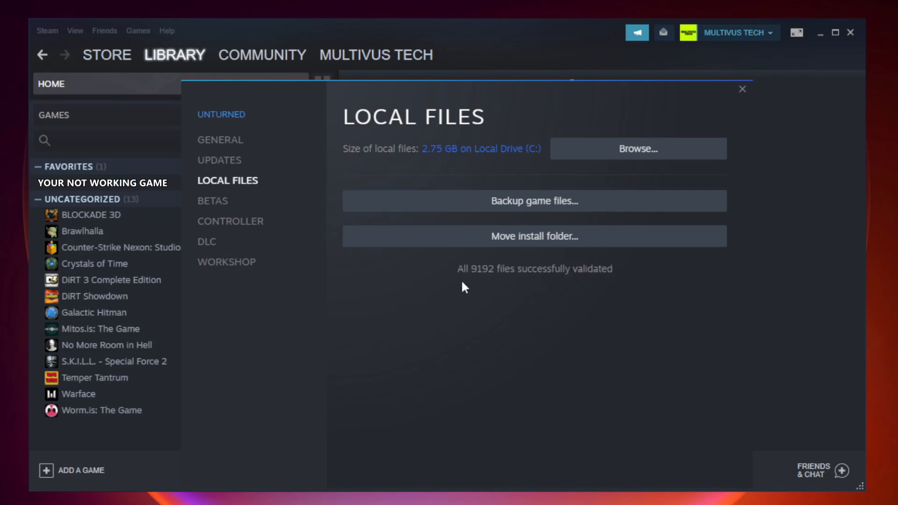
mouse_move(691, 281)
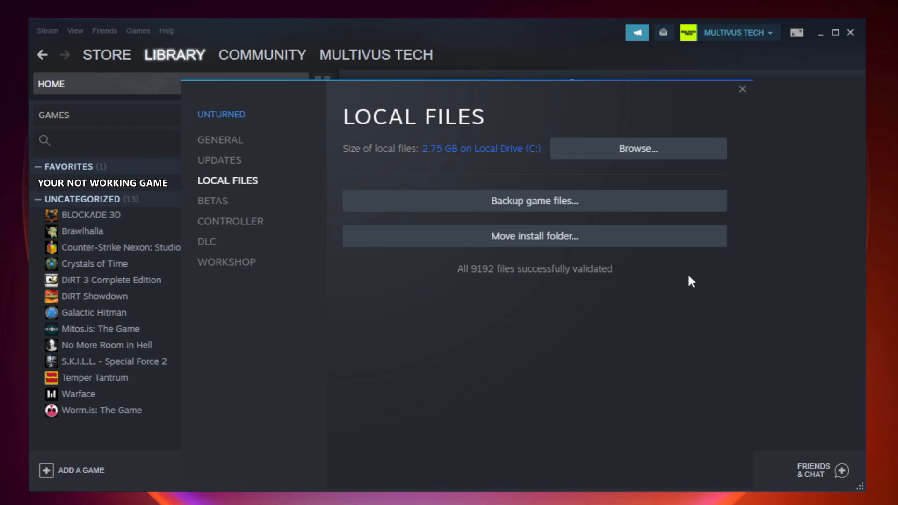
mouse_move(642, 161)
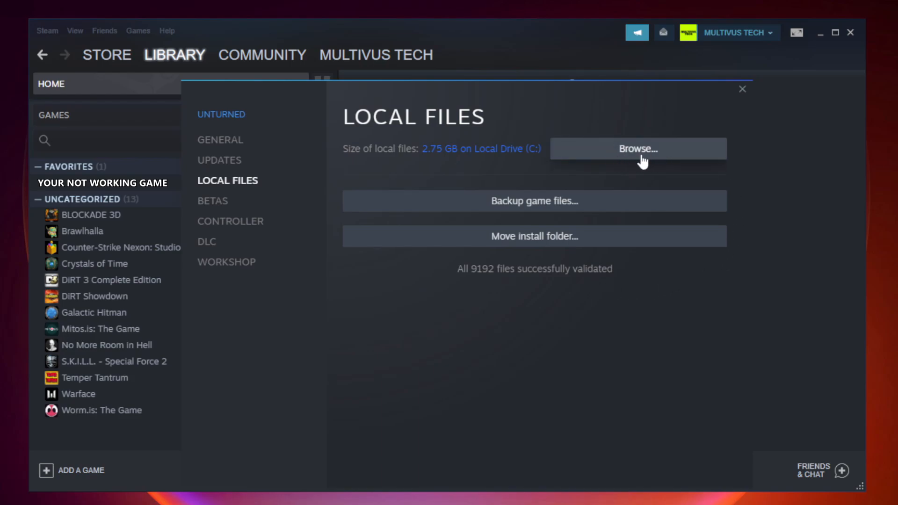
Step: Browse to the game's install folder and show the YOUR NOT WORKING GAME shortcut's properties
click(638, 148)
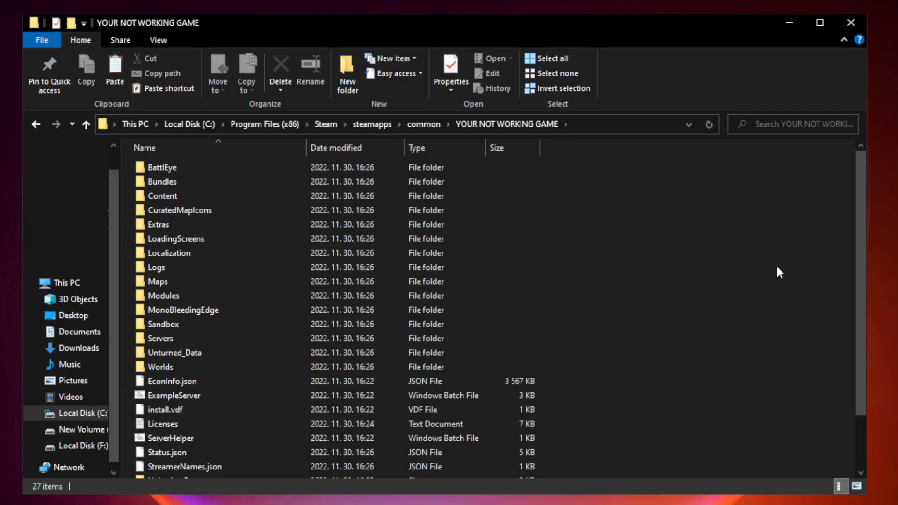
scroll(down, 3)
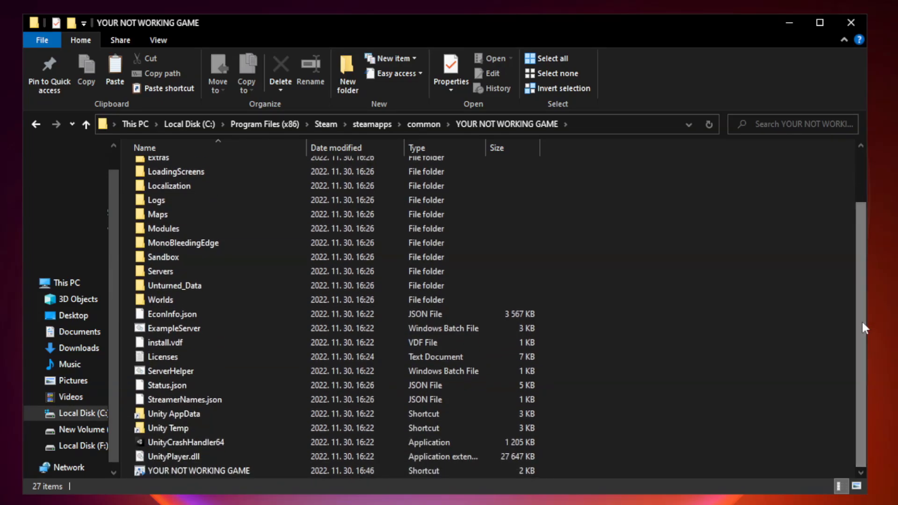
click(198, 471)
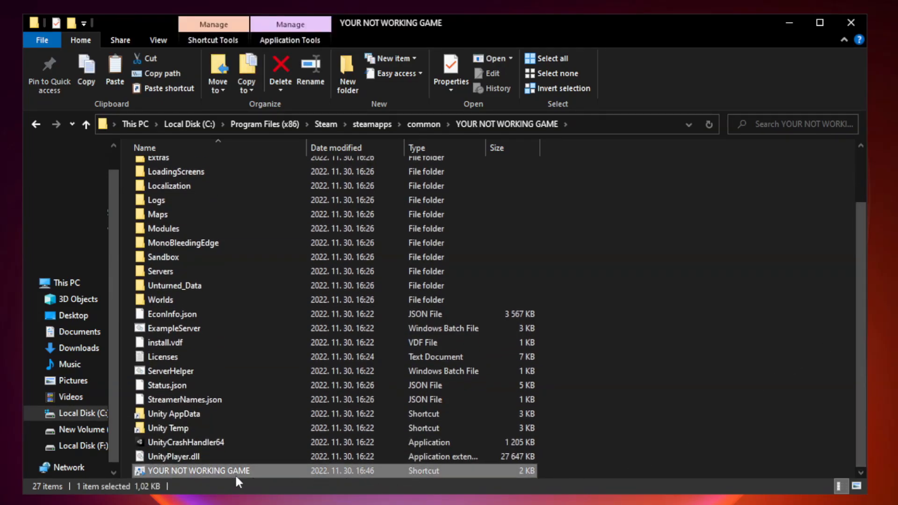
right_click(198, 471)
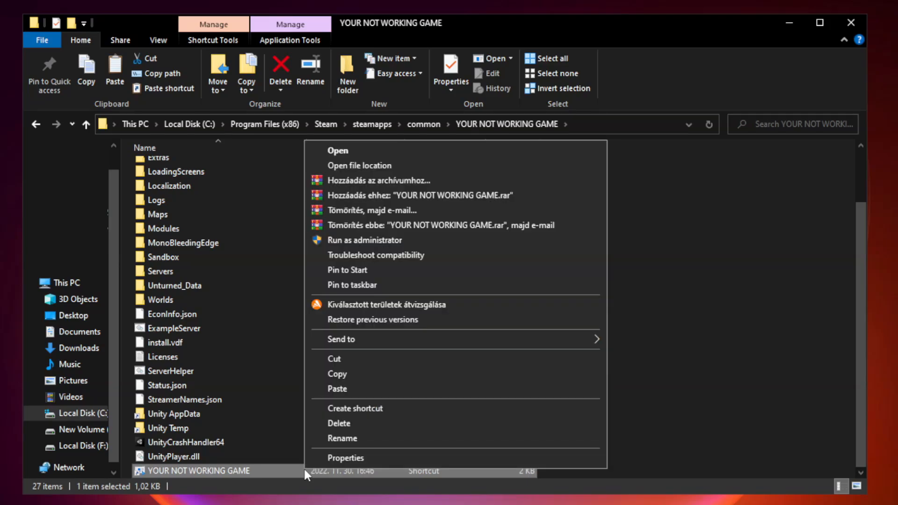
mouse_move(453, 461)
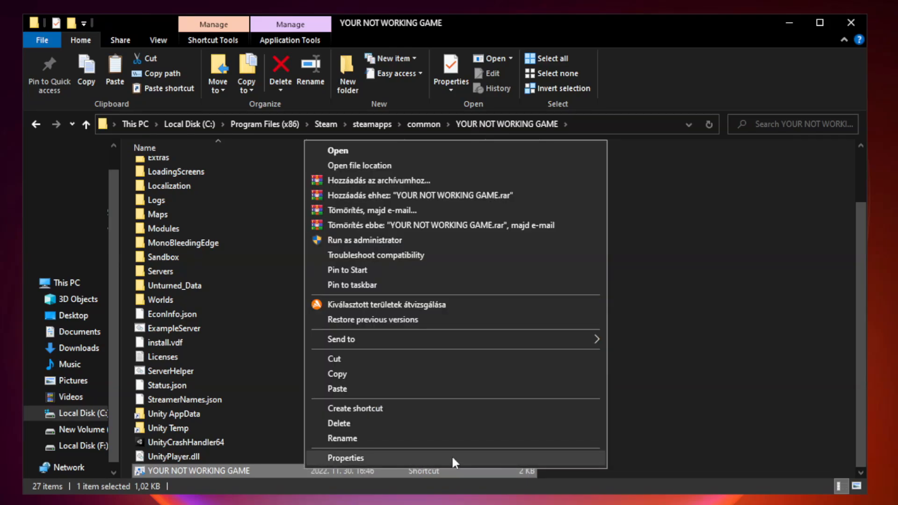
click(345, 458)
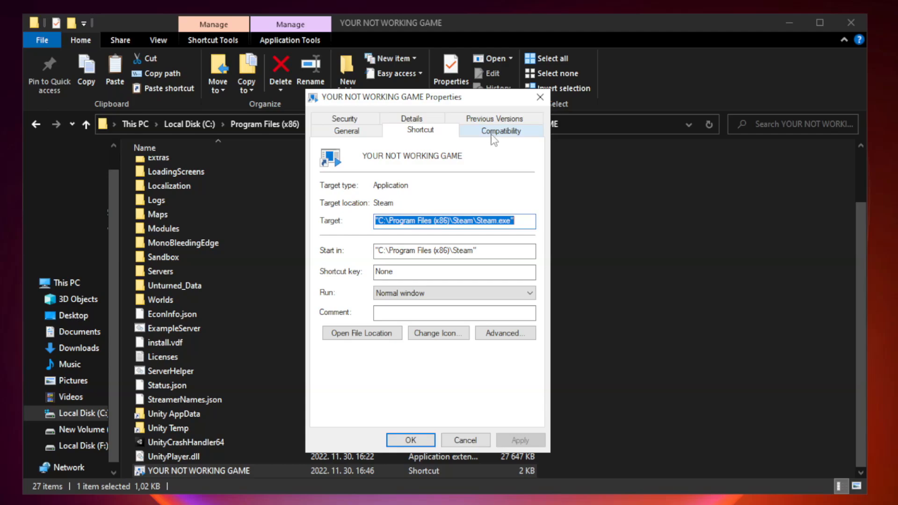
Step: Set the shortcut to Windows 8 compatibility mode, disable fullscreen optimizations, run as administrator, and confirm
click(499, 130)
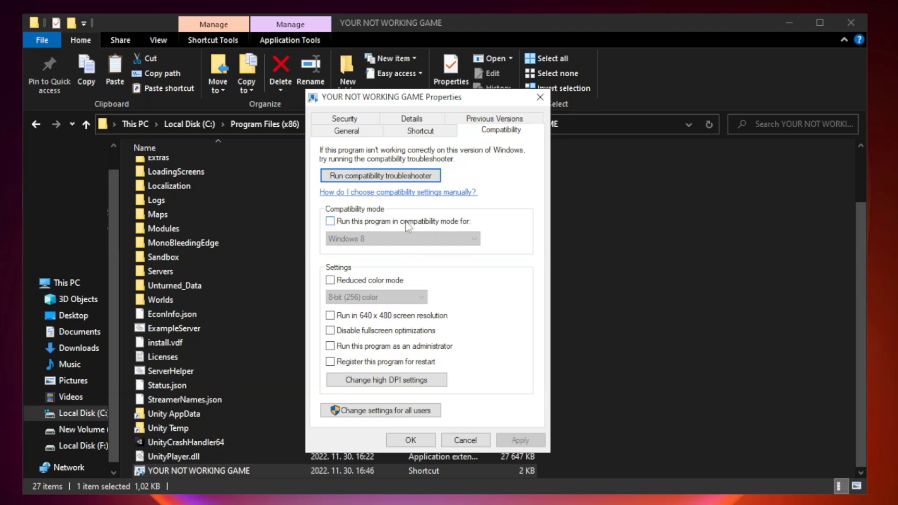
click(331, 221)
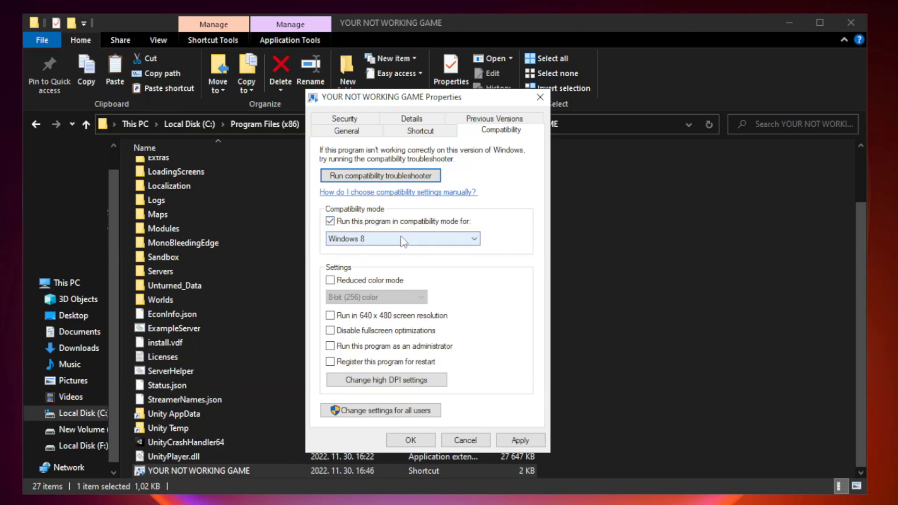
click(402, 239)
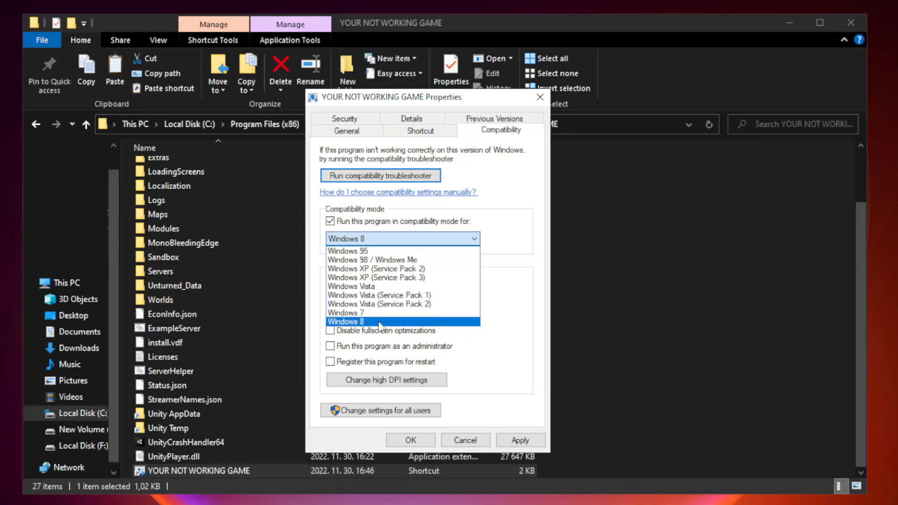
click(345, 321)
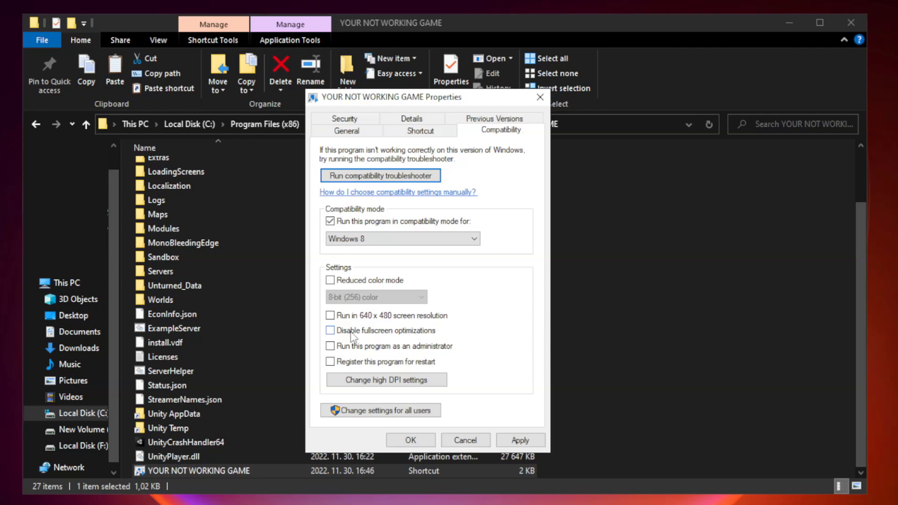
click(330, 330)
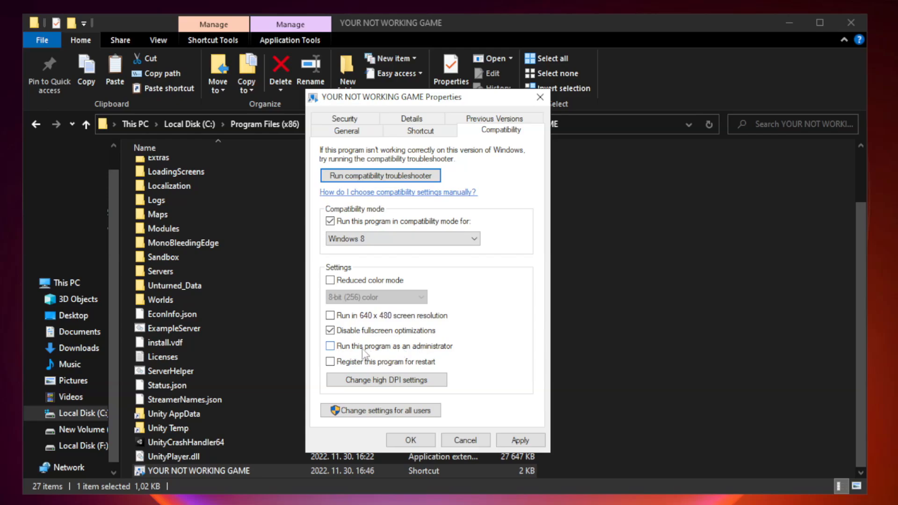
click(330, 346)
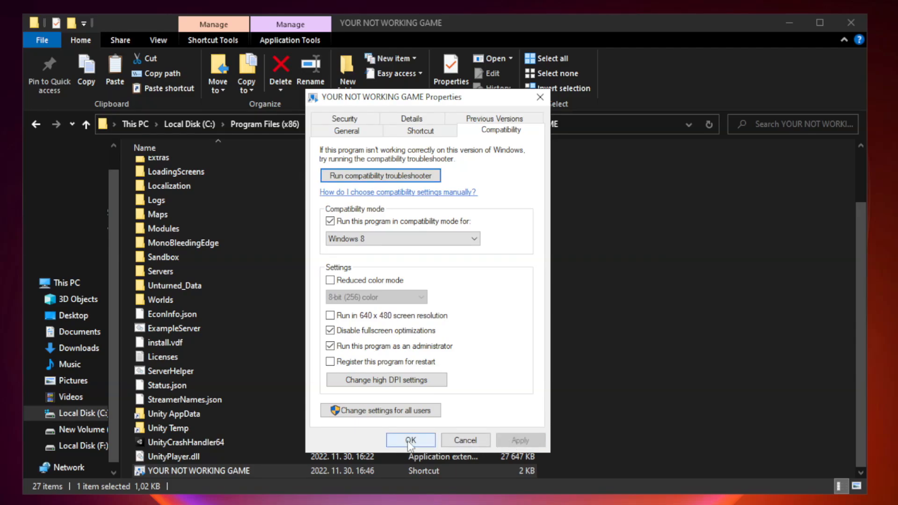
click(410, 440)
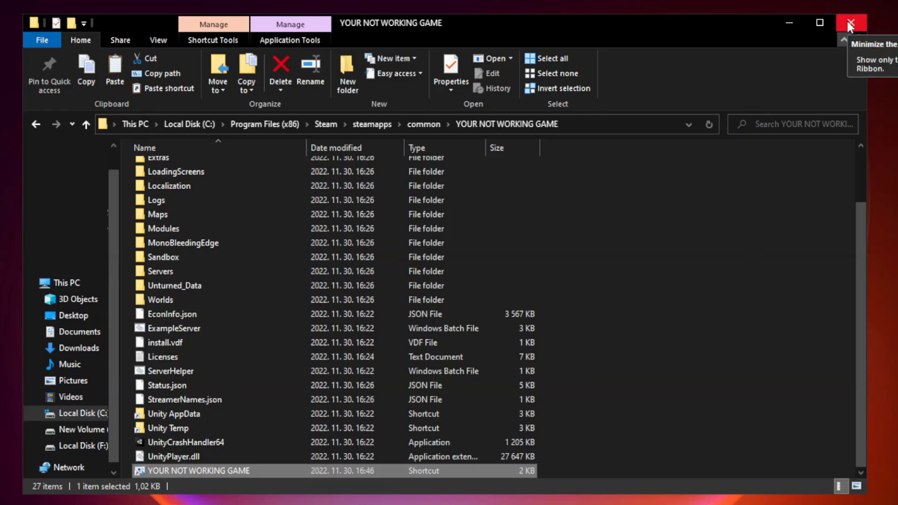
Step: Close the game folder's File Explorer window
click(851, 22)
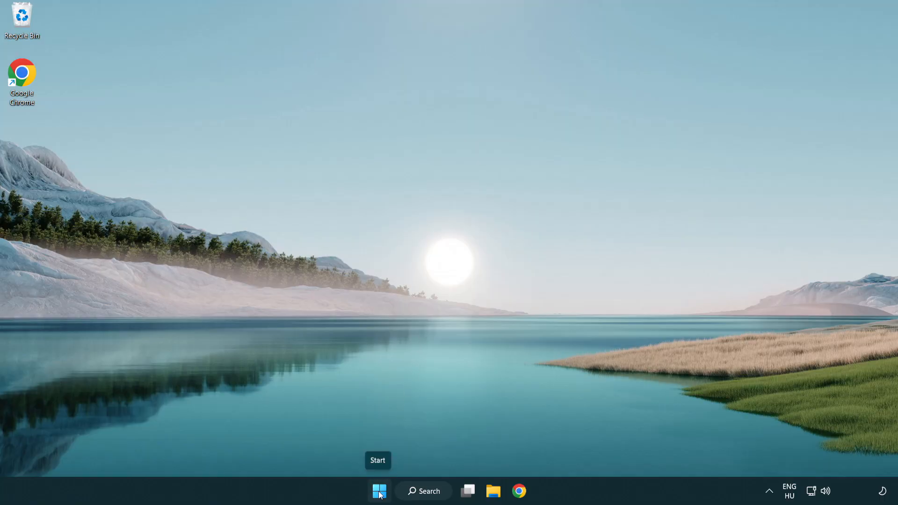
Step: Launch Task Manager from the Start button's menu and show the Startup apps list
right_click(378, 491)
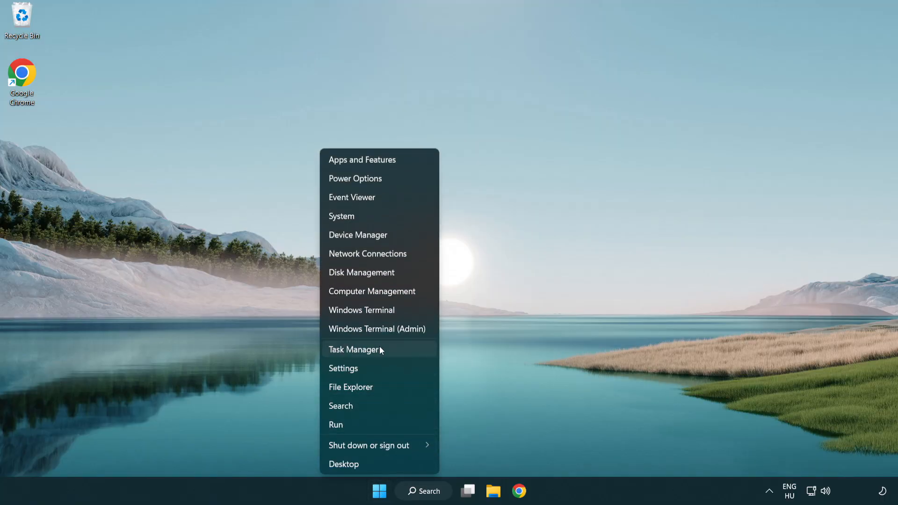
mouse_move(397, 354)
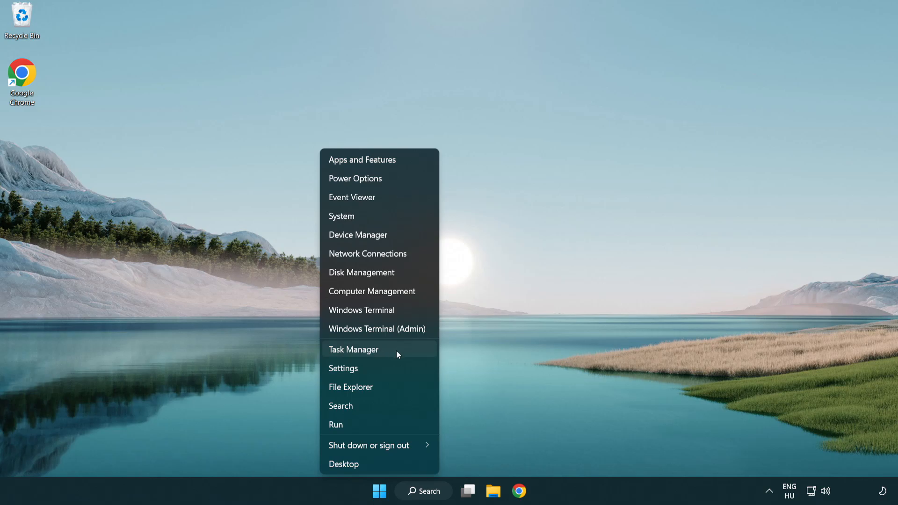
click(354, 349)
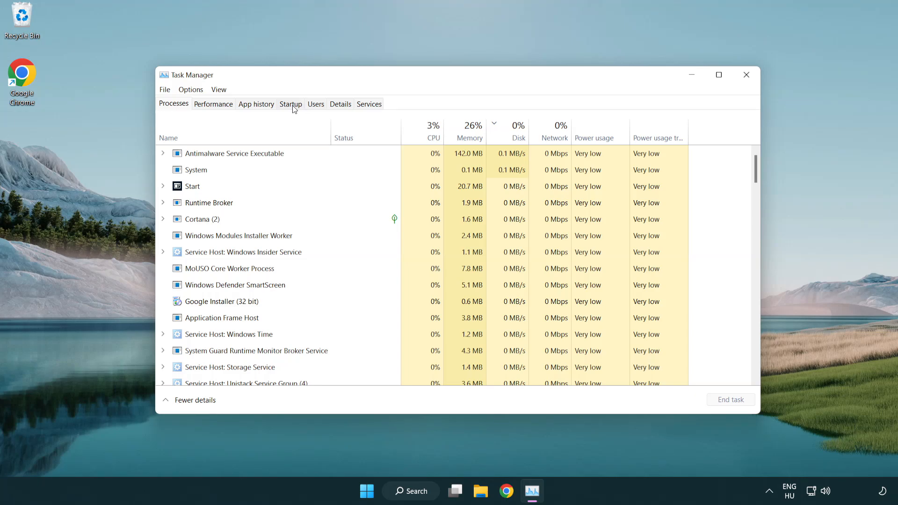
click(290, 104)
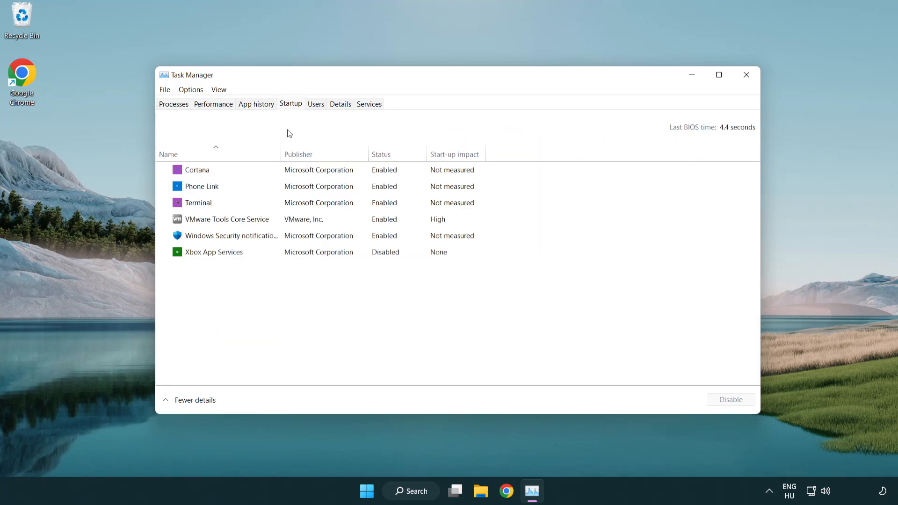
Step: Disable Terminal, Phone Link and Cortana as startup apps, then close Task Manager
click(198, 203)
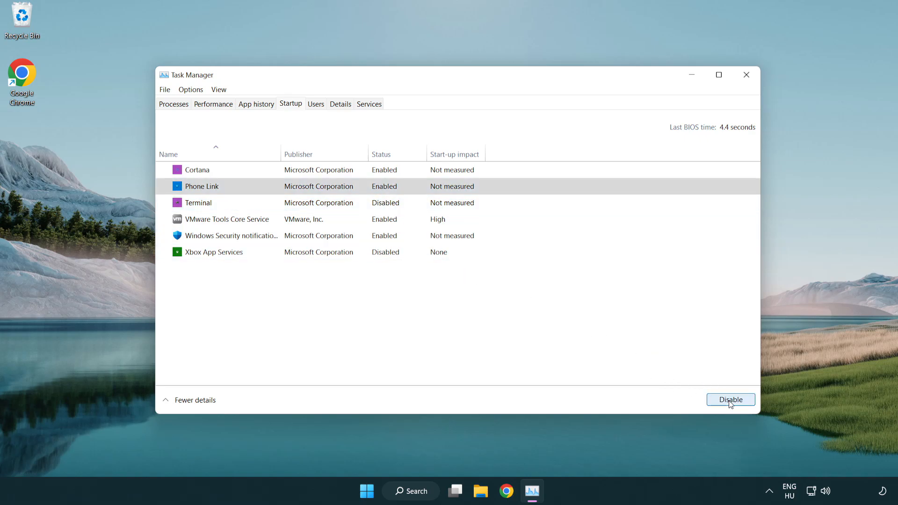
click(730, 400)
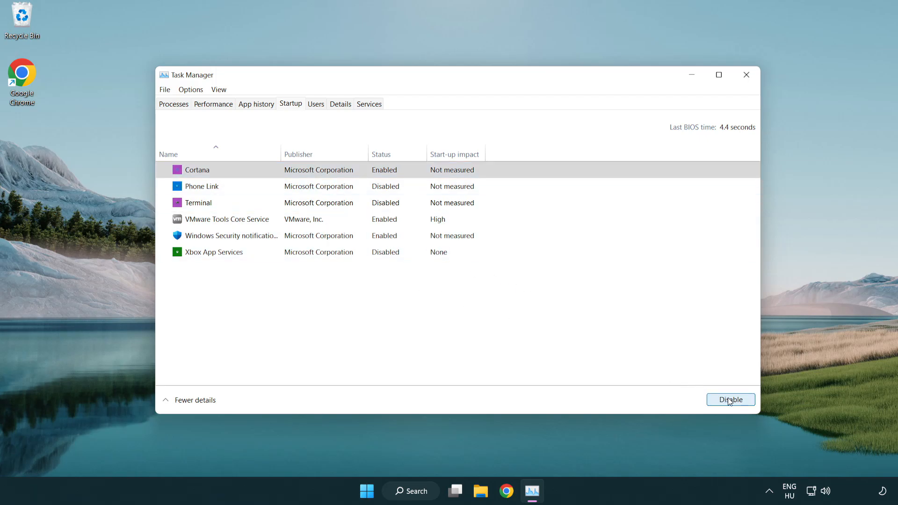
click(731, 399)
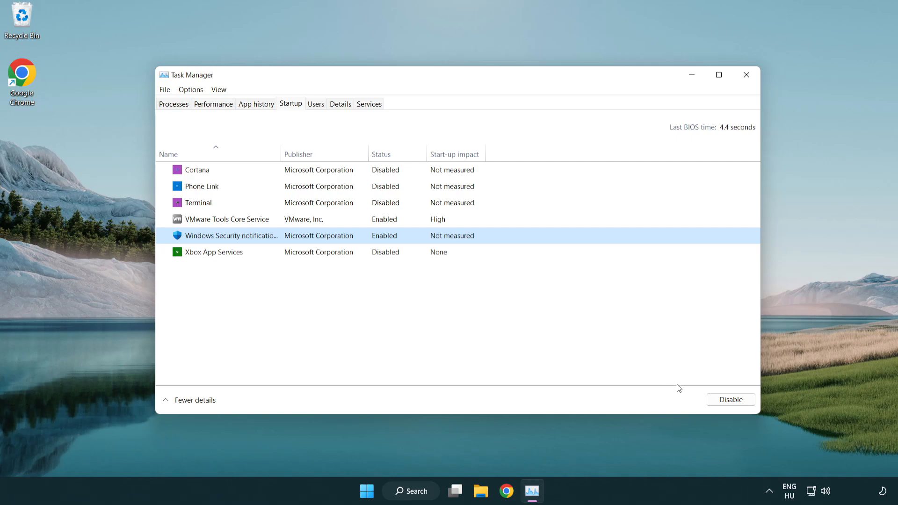
click(731, 399)
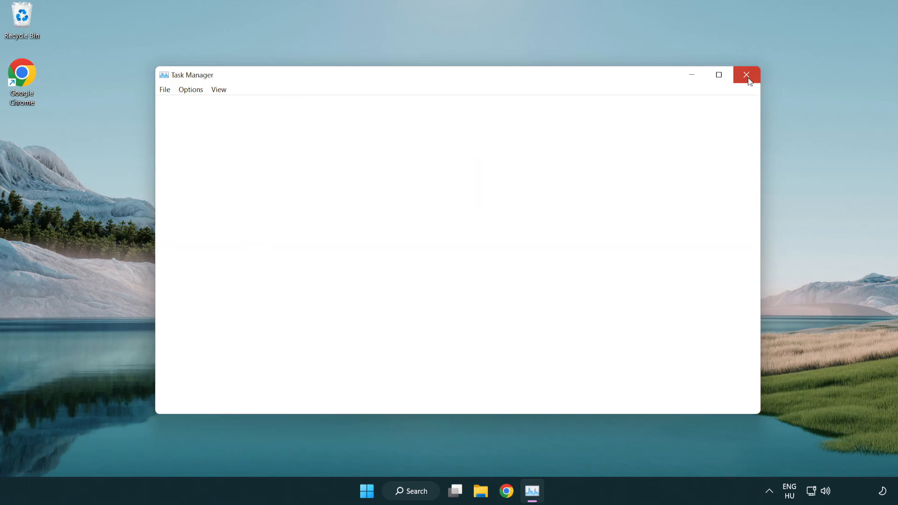
click(746, 75)
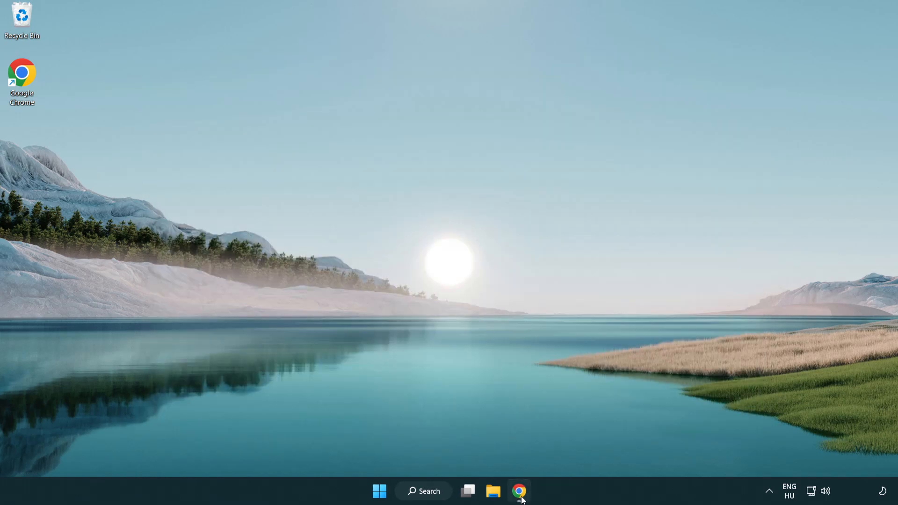
Step: Download dxwebsetup.exe from the DirectX End-User Runtime page in Chrome and launch it
click(518, 492)
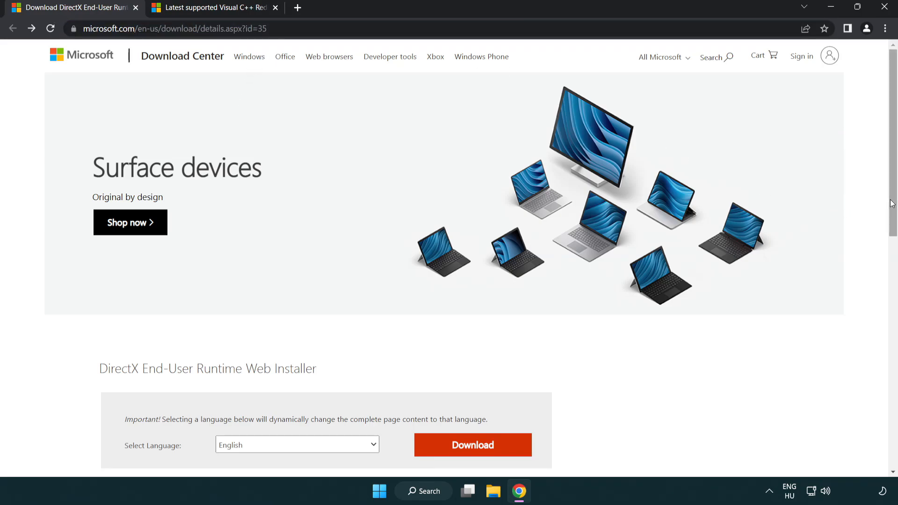
scroll(down, 3)
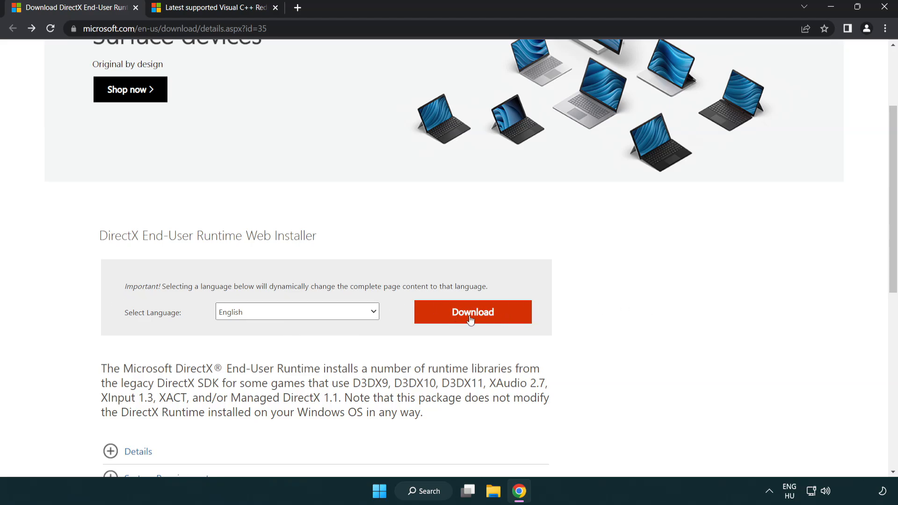
click(472, 311)
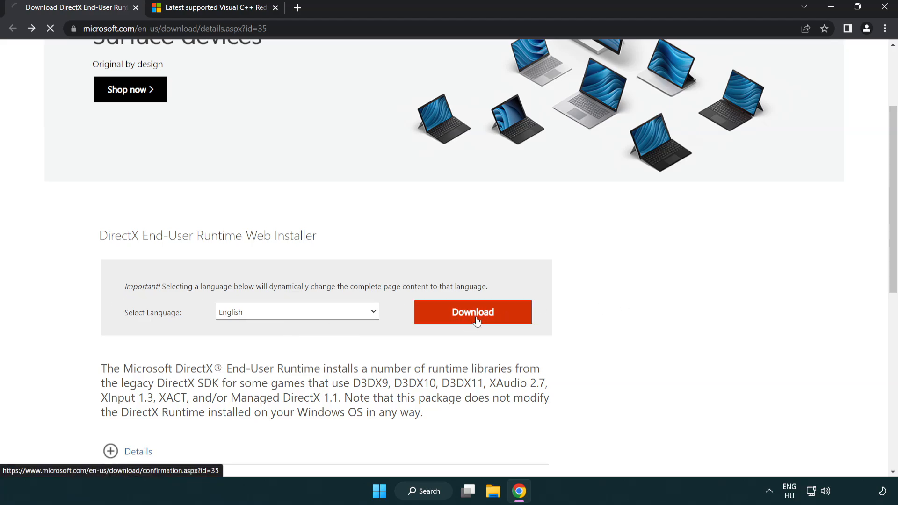
click(472, 312)
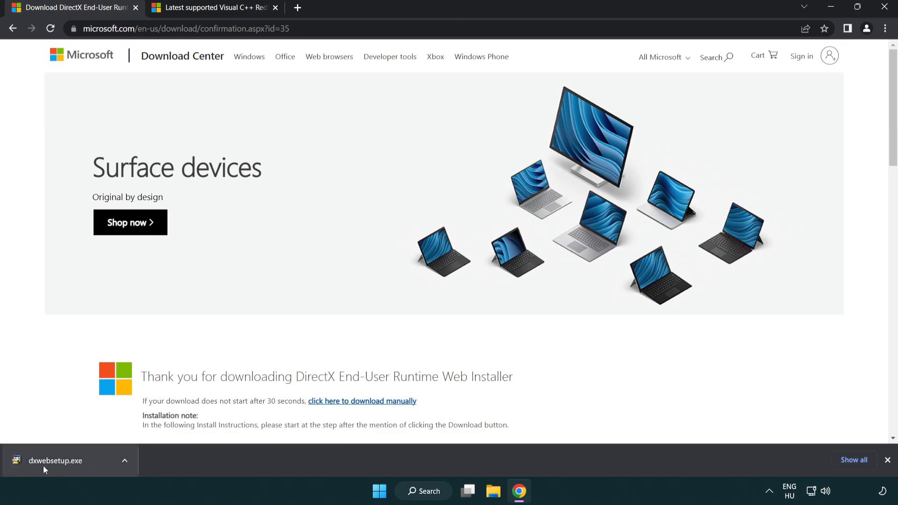
click(54, 460)
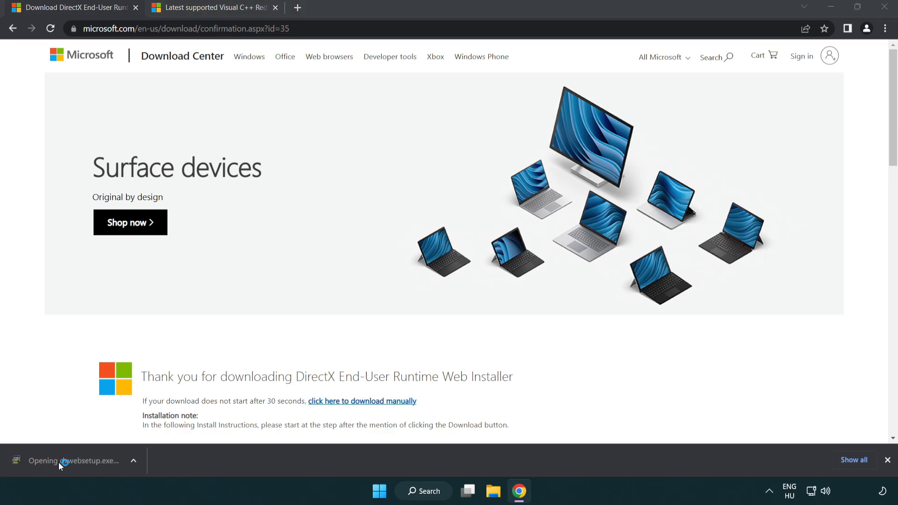
click(73, 460)
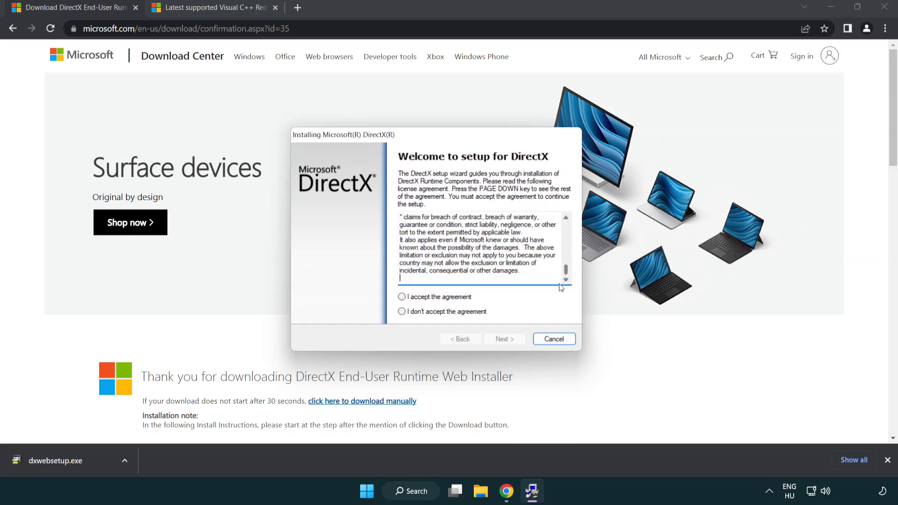
Step: Accept the DirectX license, decline the Bing Bar, and finish the setup wizard
click(402, 297)
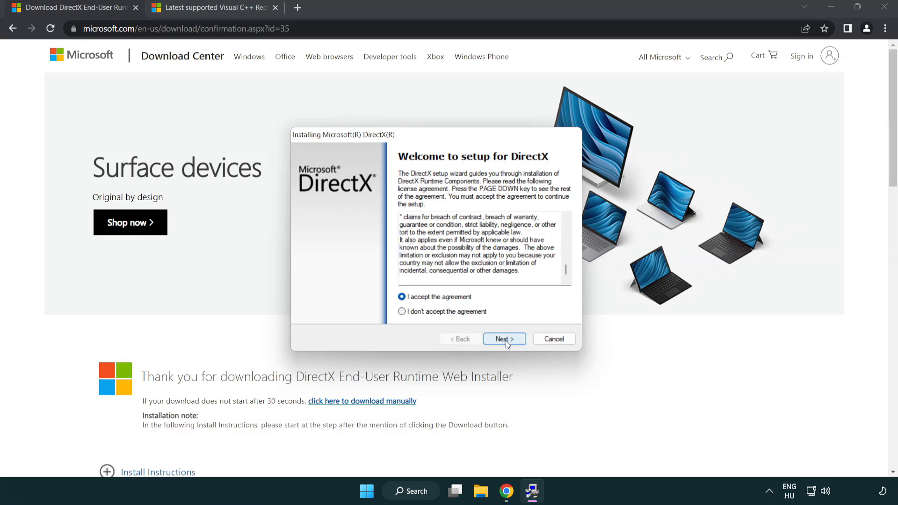
click(503, 339)
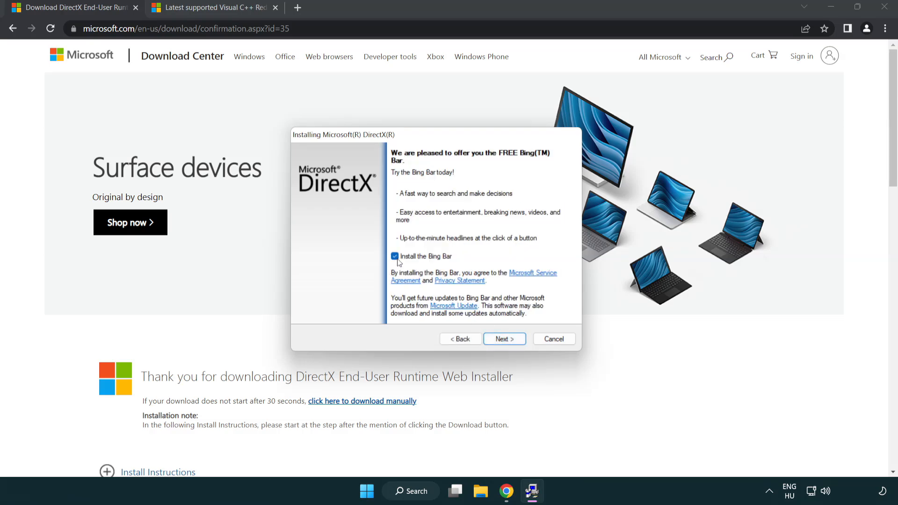
click(395, 256)
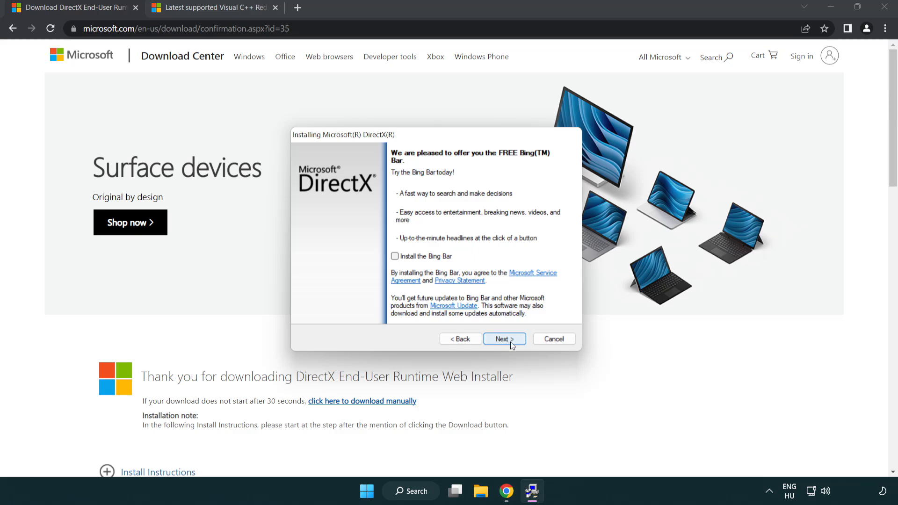
click(503, 339)
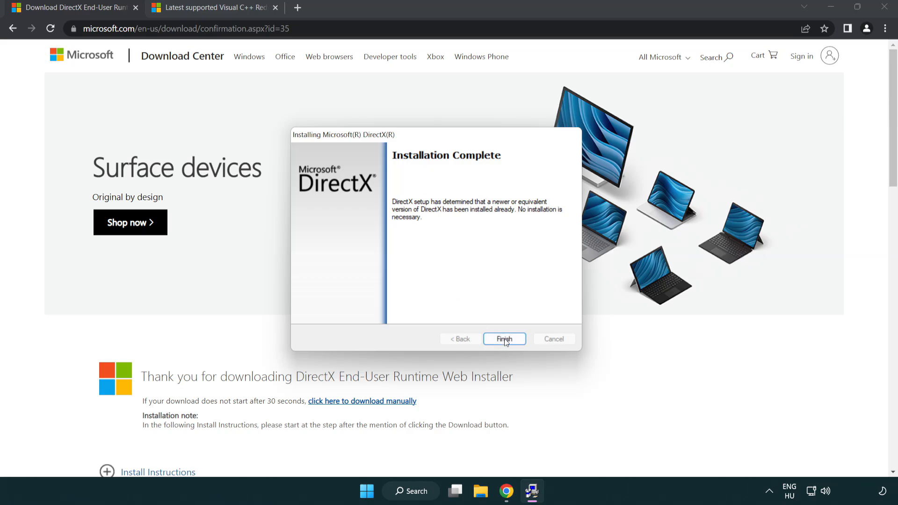
click(504, 339)
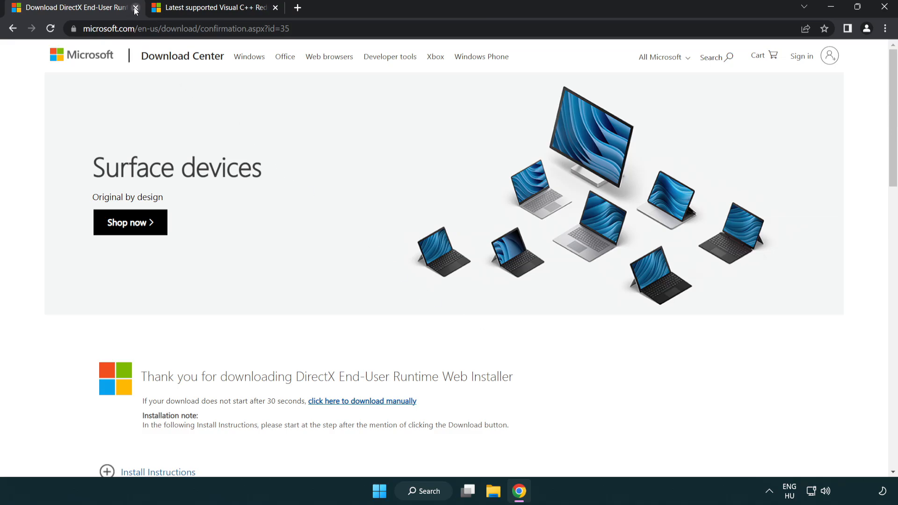
Step: Close the DirectX page, download the vc_redist installers and launch the ARM64 one
click(136, 7)
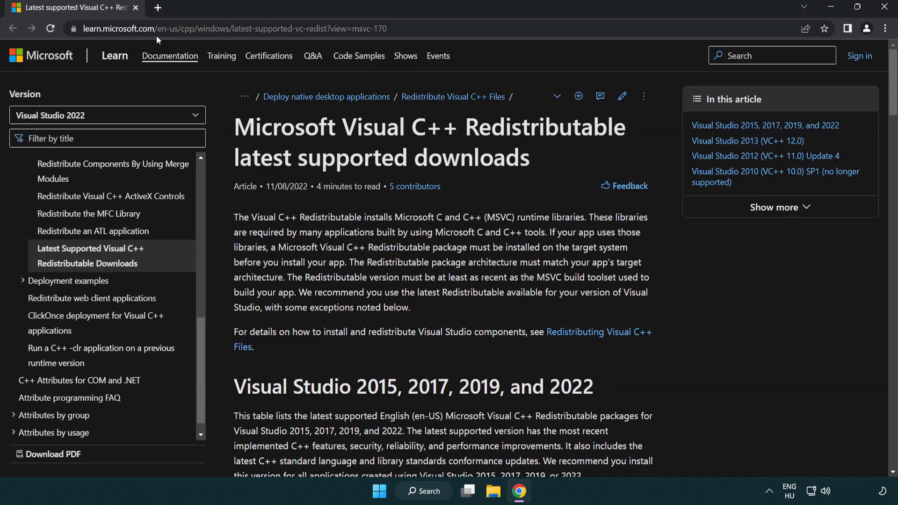
click(235, 28)
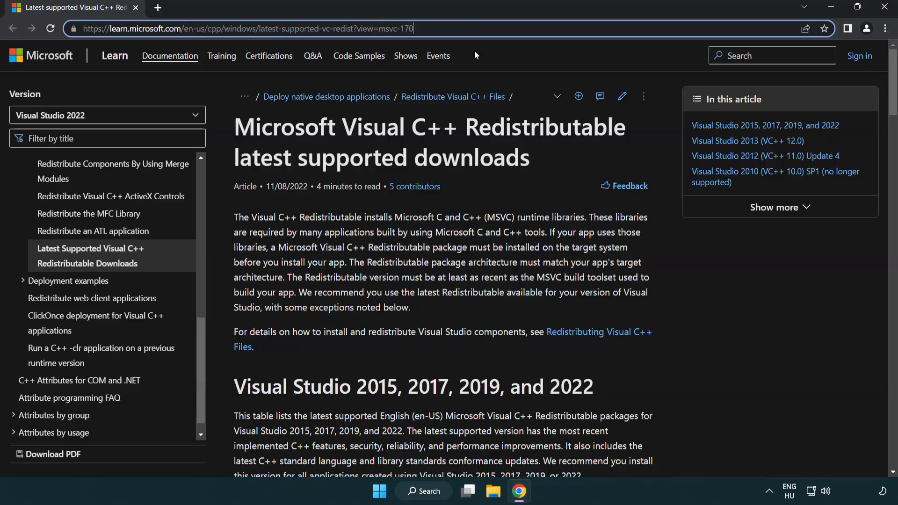
scroll(down, 3)
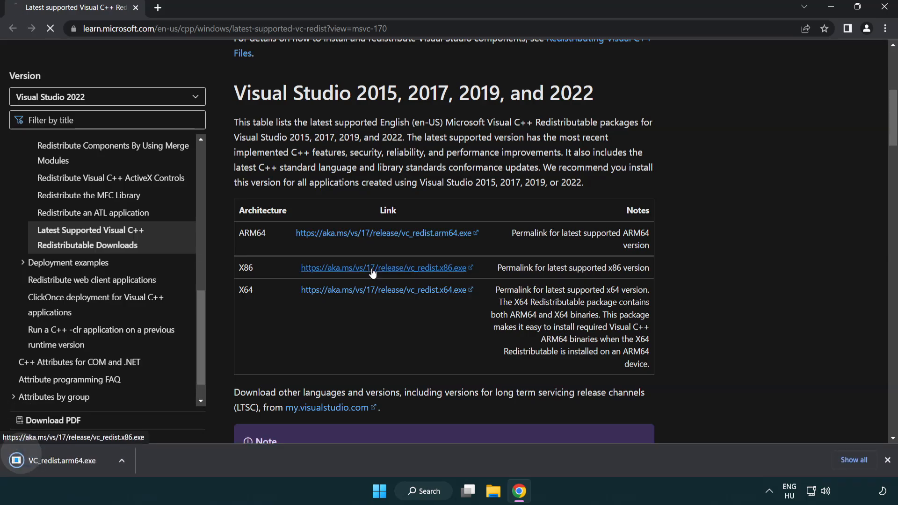
click(386, 289)
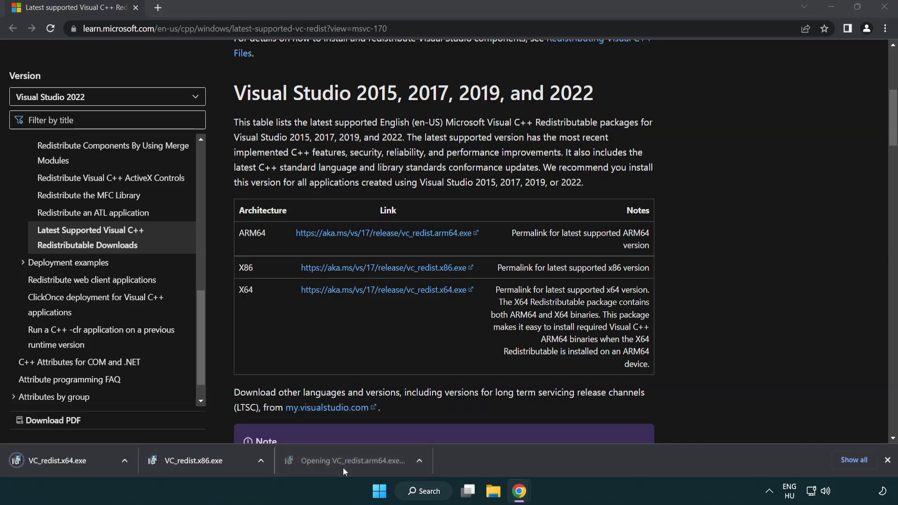
click(353, 460)
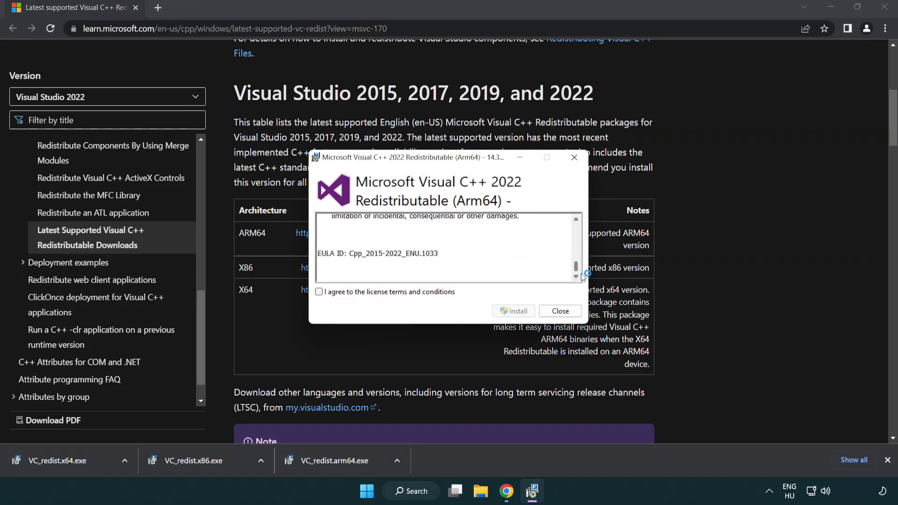
Step: Attempt the ARM64 Visual C++ redistributable install and dismiss its unsupported failure
click(319, 292)
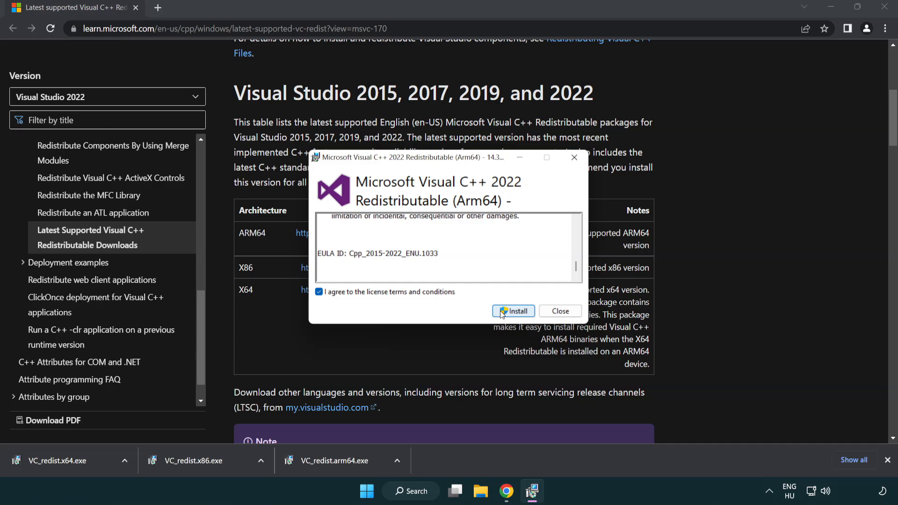
click(513, 311)
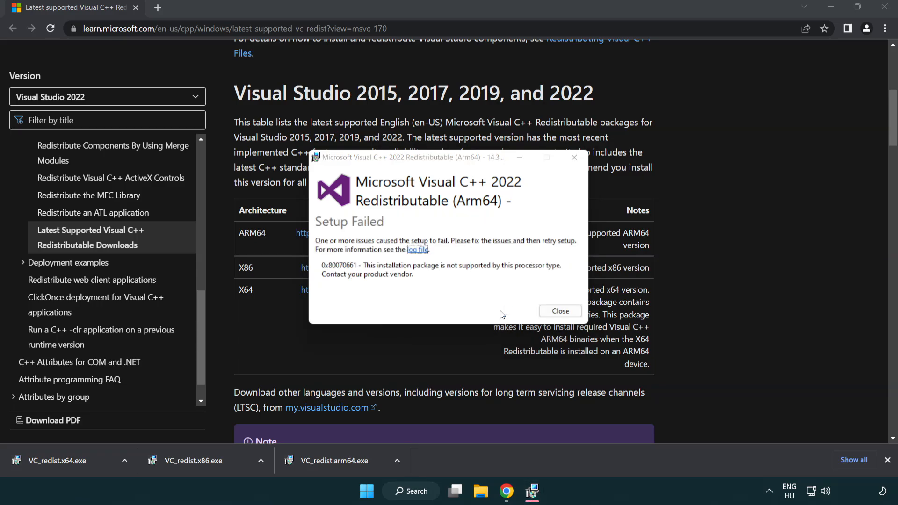
click(560, 311)
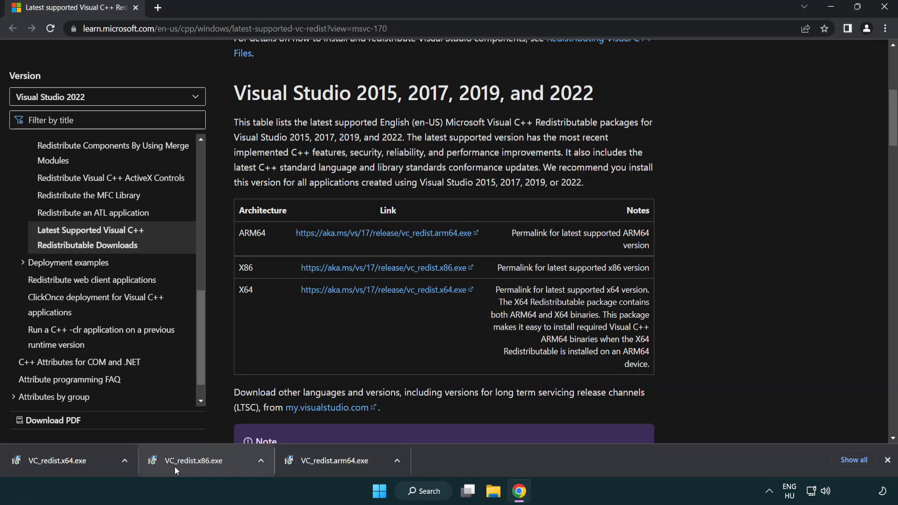
Step: Install the x86 and x64 Visual C++ 2015-2022 redistributables without restarting now
click(195, 460)
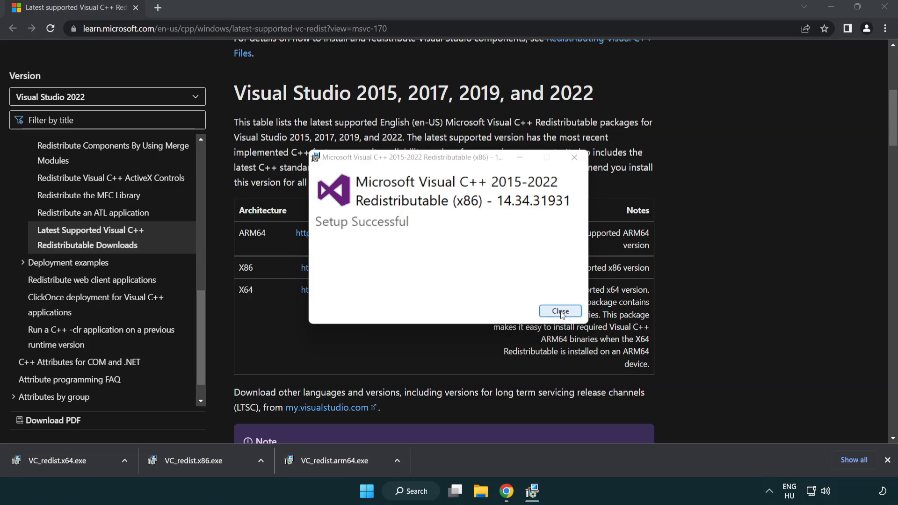
click(560, 310)
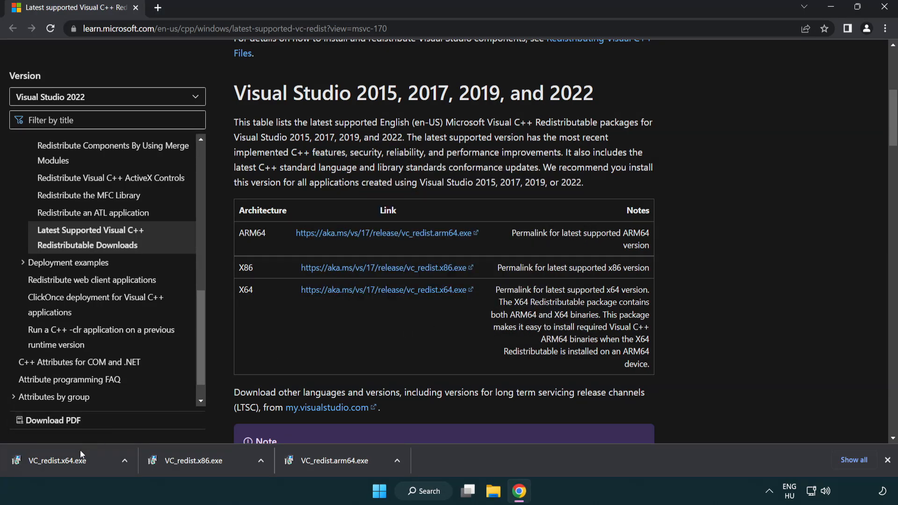
click(57, 461)
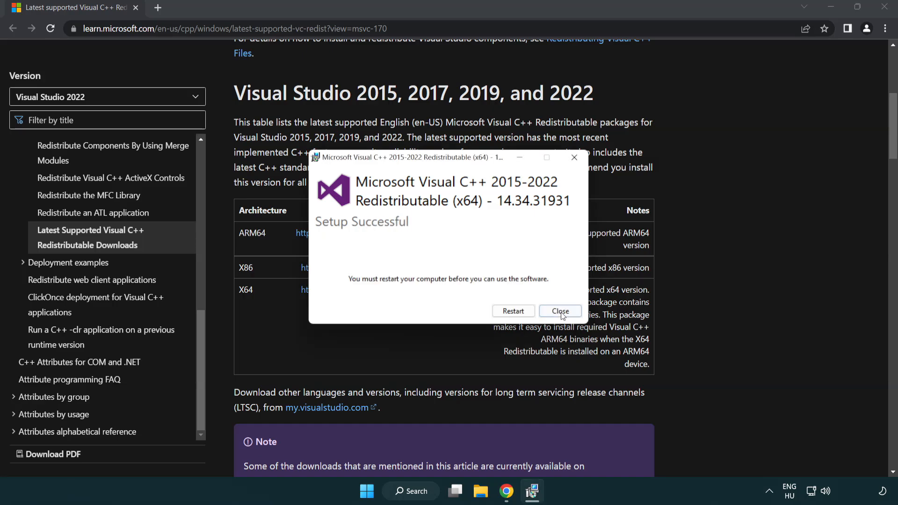
click(560, 311)
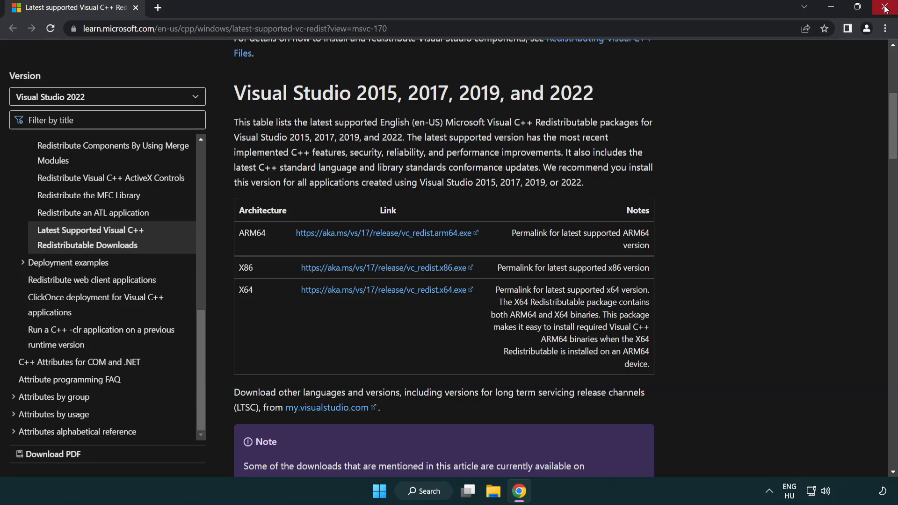
Step: Close Chrome and launch Command Prompt as administrator via Windows Search for 'cmd'
click(884, 7)
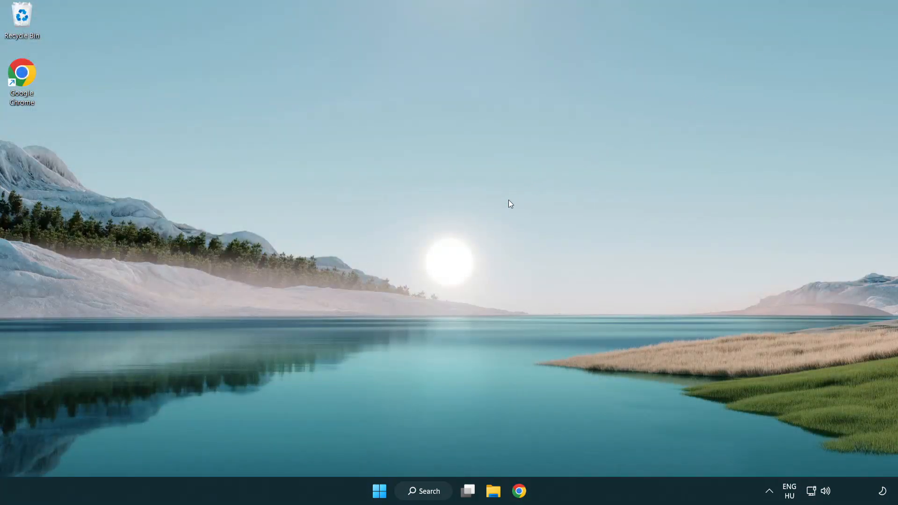
mouse_move(440, 448)
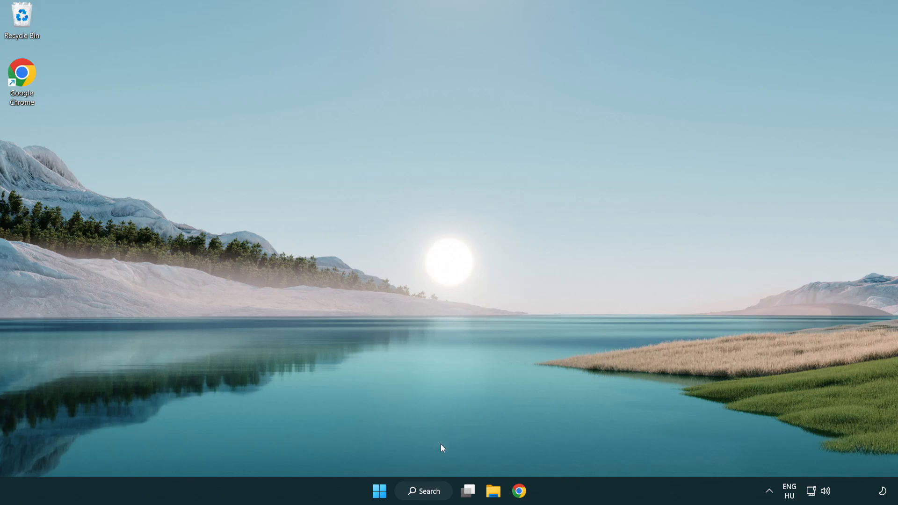
click(423, 491)
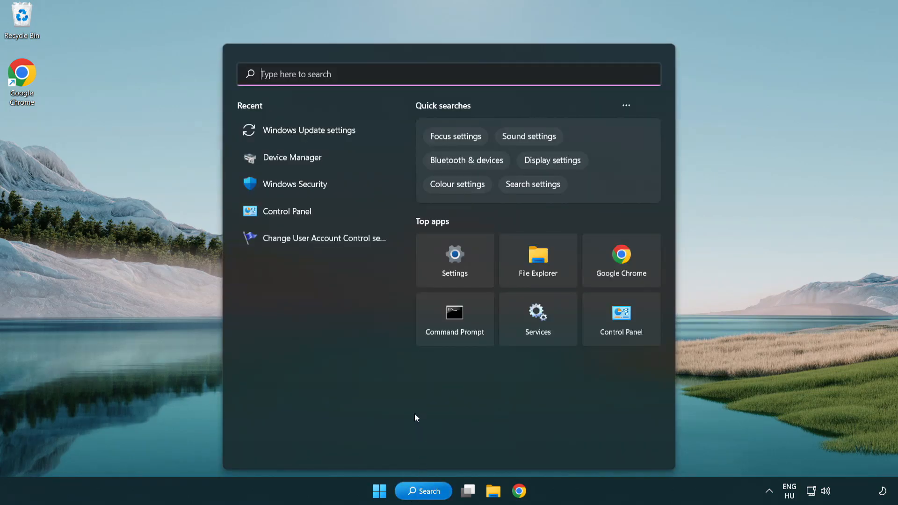
text(cmd)
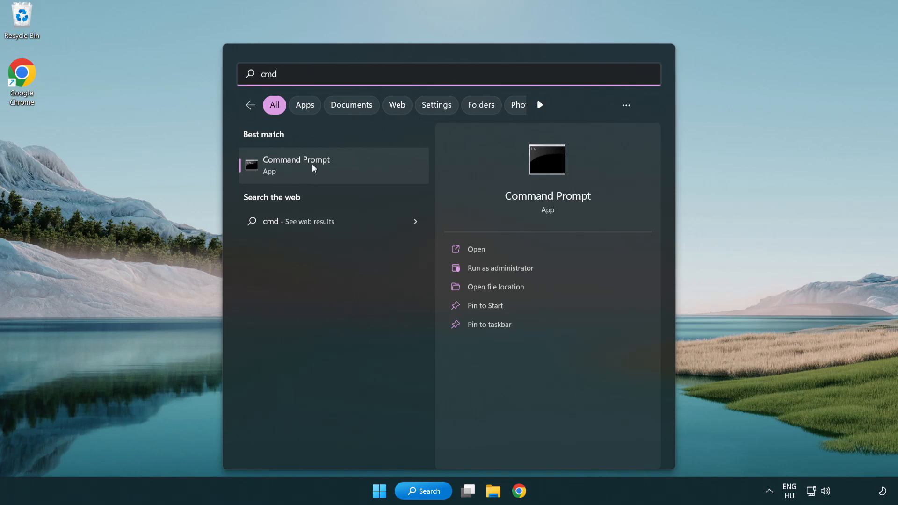
right_click(296, 165)
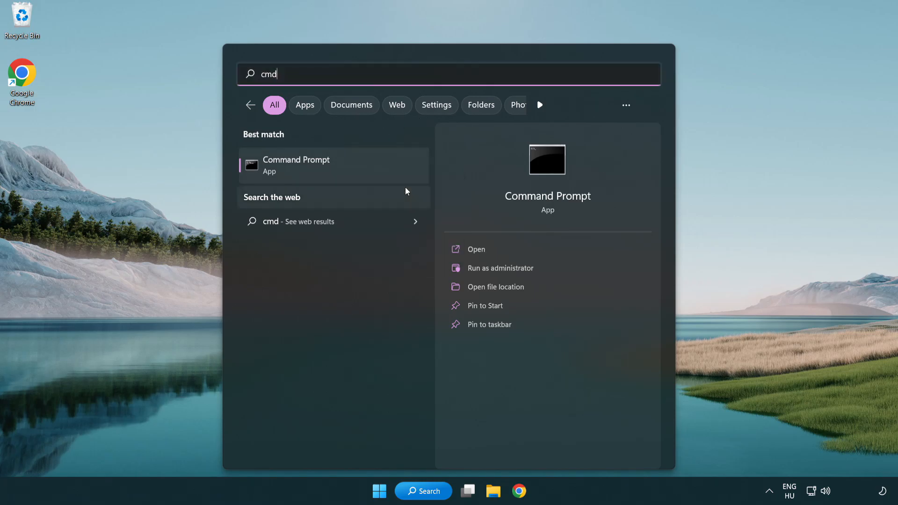
click(500, 267)
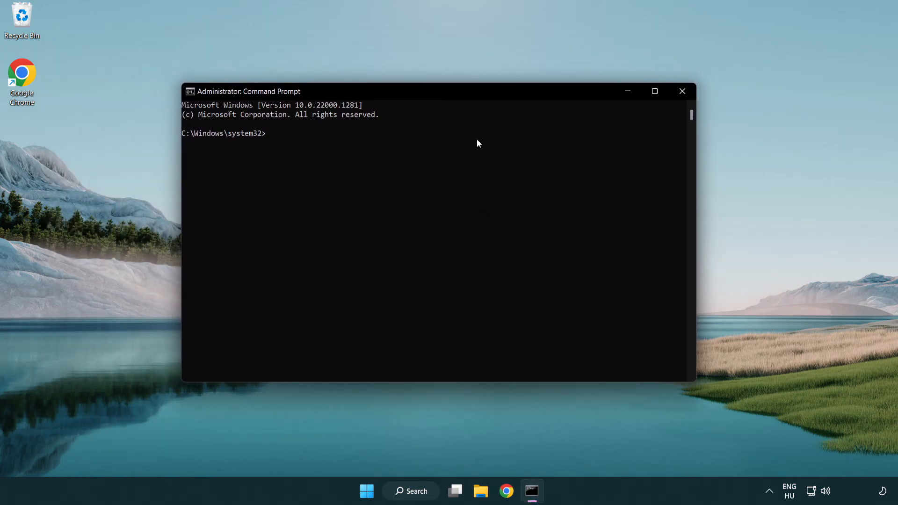
Step: Run sfc /scannow to completion, then bring up Start's power options to restart
text(sfc)
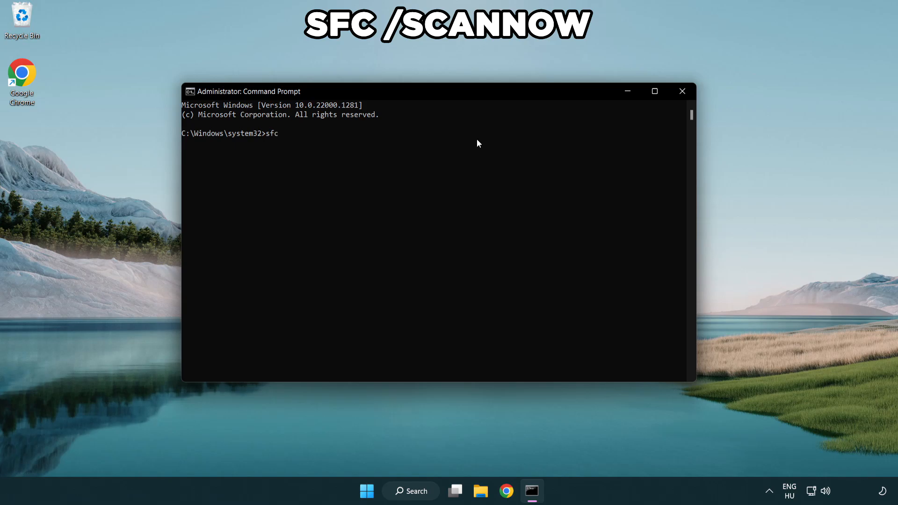
text(/scanno)
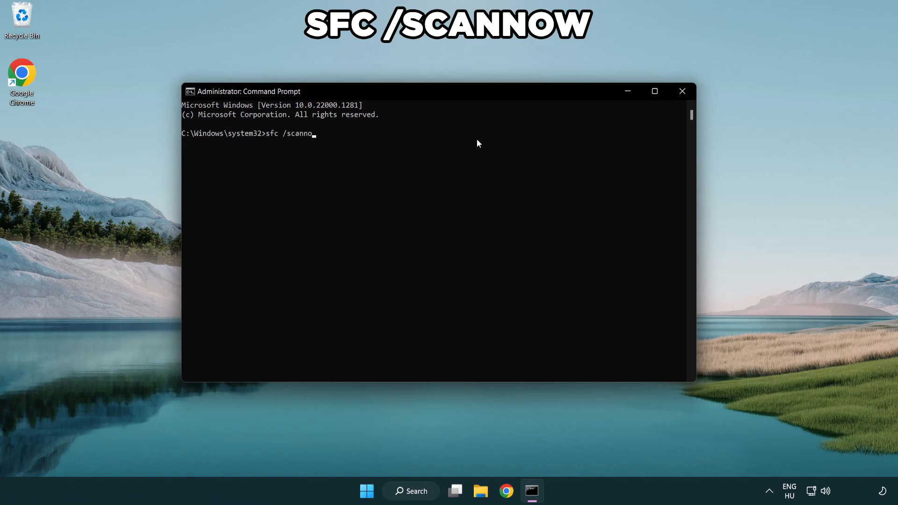
key(enter)
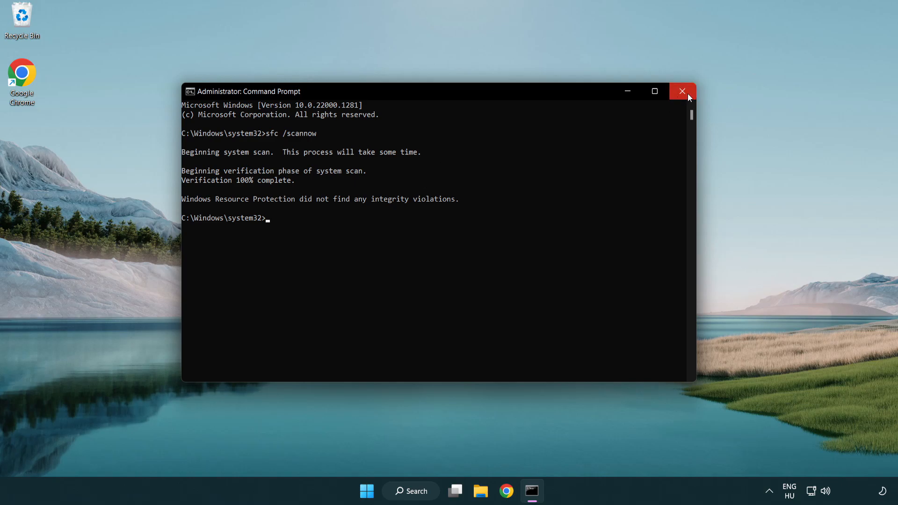
mouse_move(682, 92)
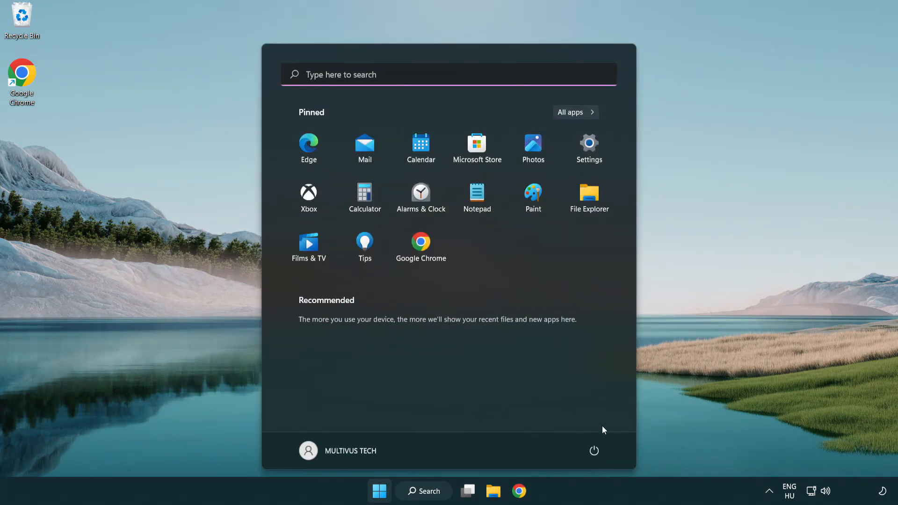
click(594, 451)
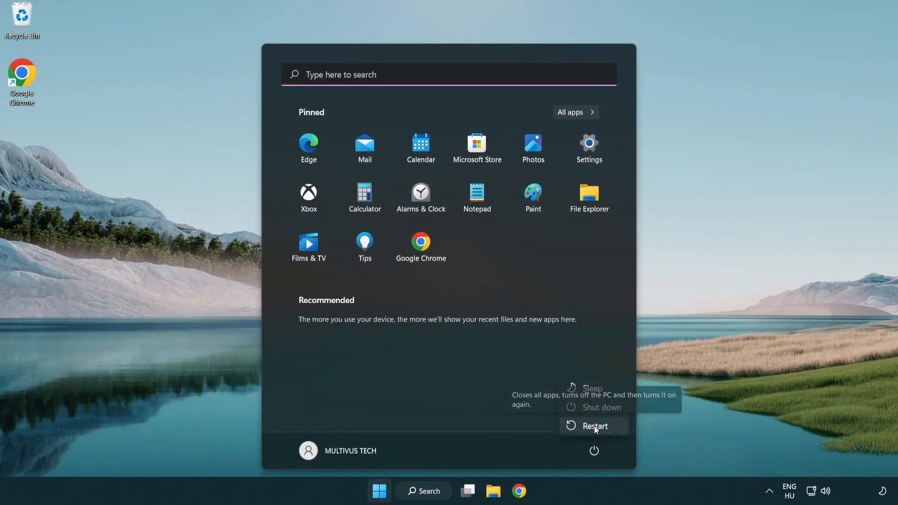